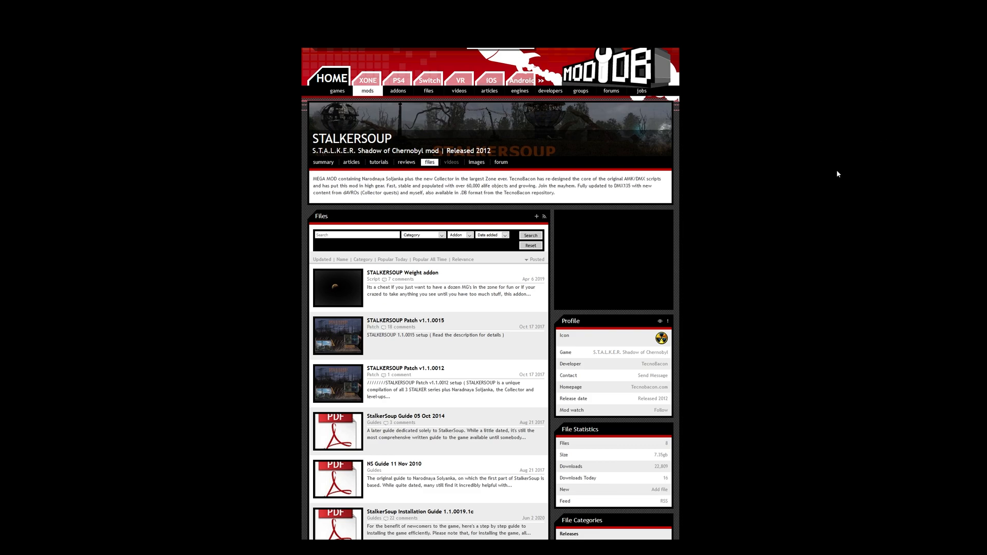
mouse_move(868, 168)
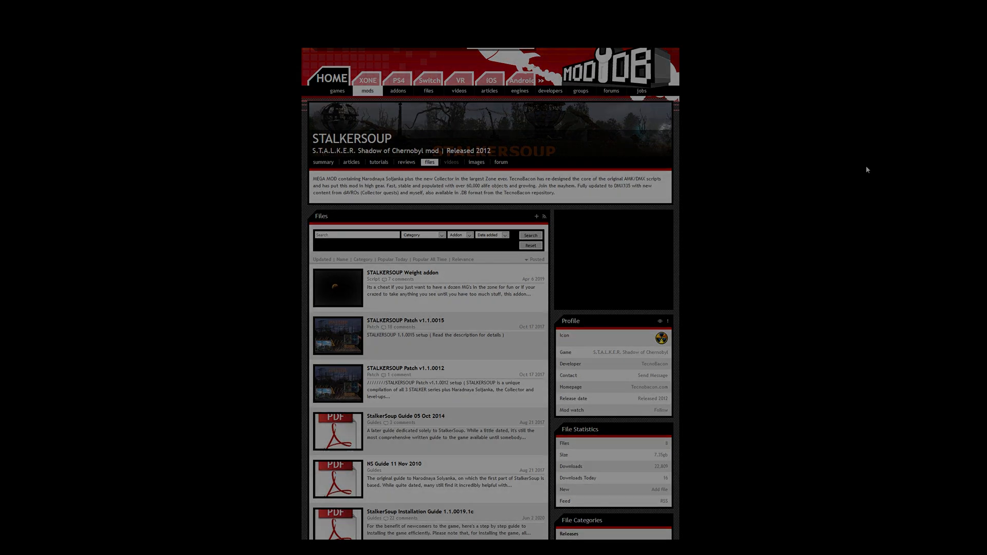
- Go to the StalkerSoup Installation Guide 1.1.0019.1c file page on ModDB
click(419, 512)
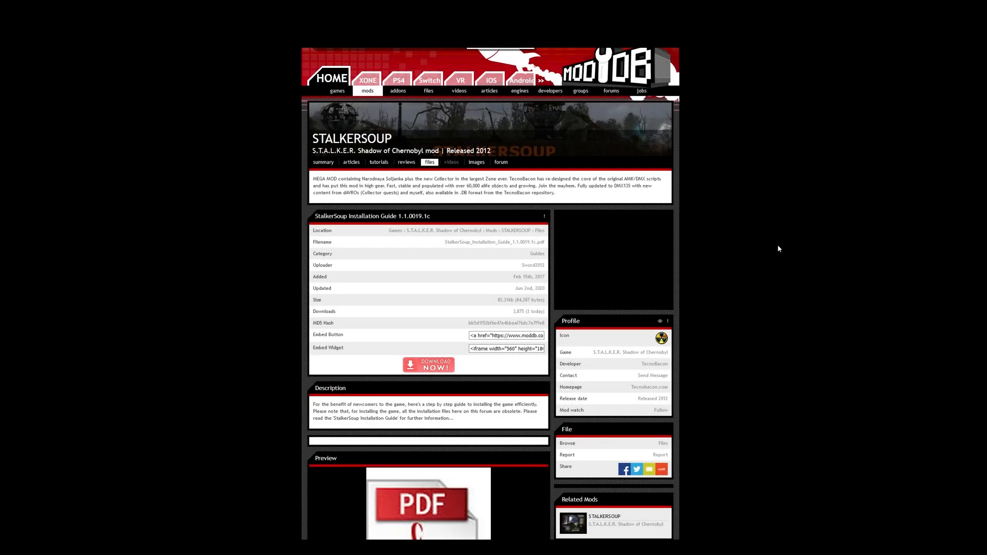
mouse_move(755, 239)
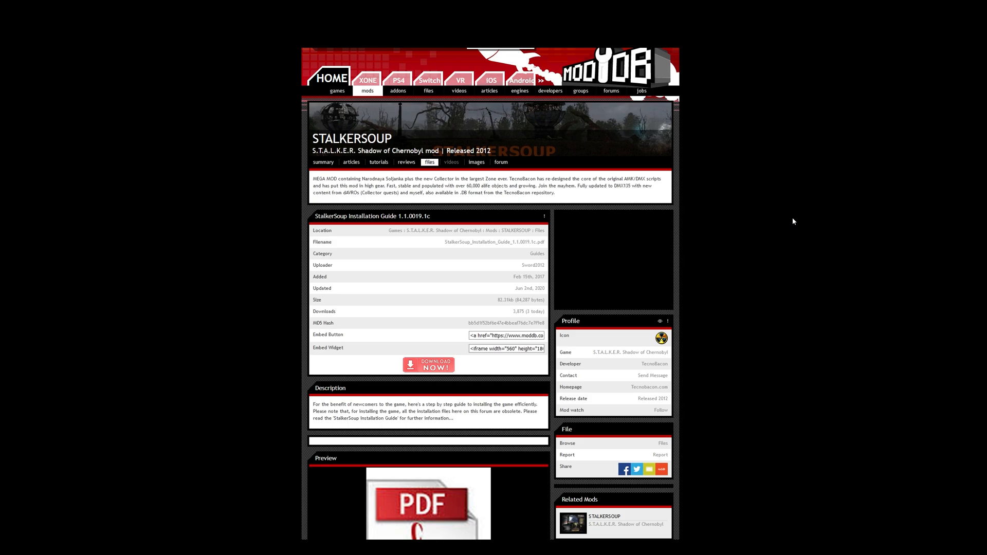
mouse_move(791, 221)
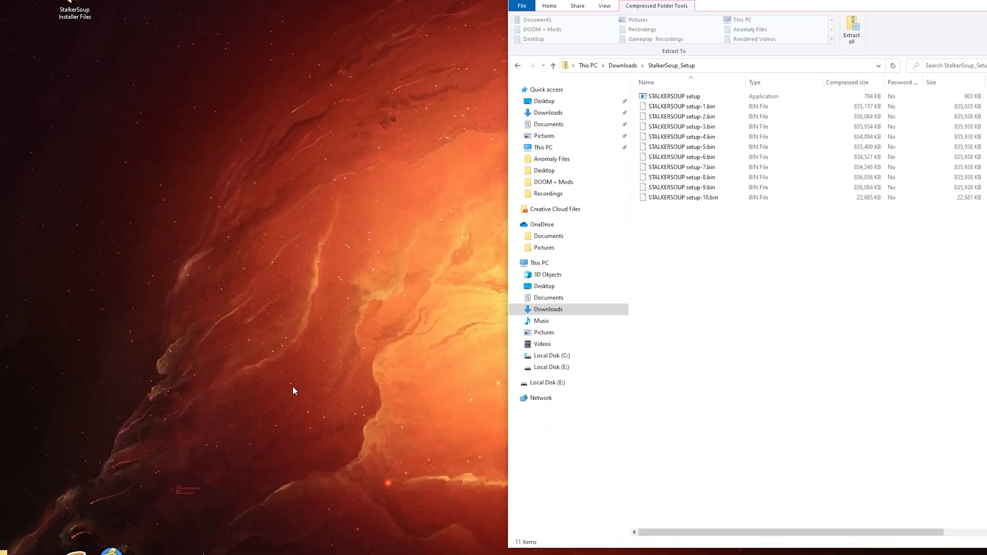
mouse_move(741, 237)
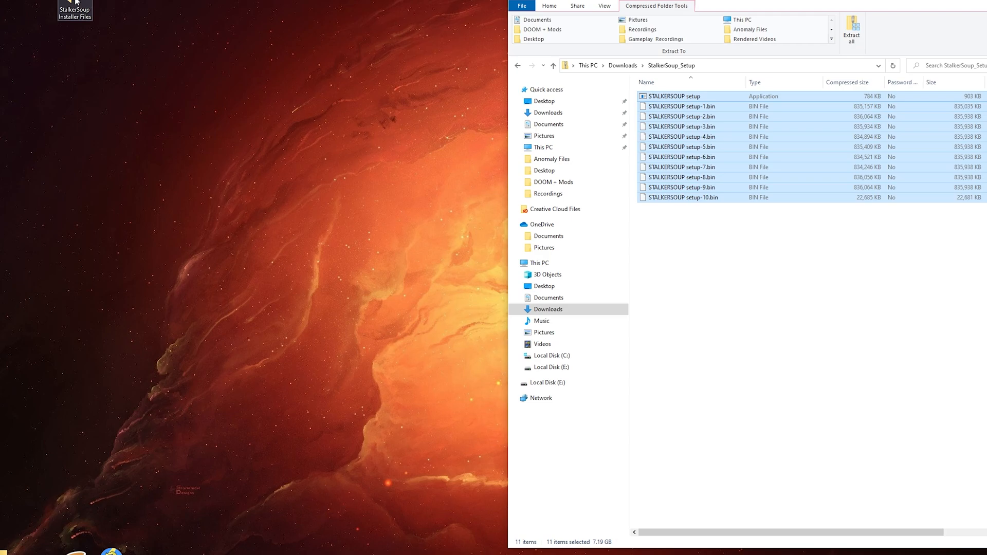
mouse_move(75, 3)
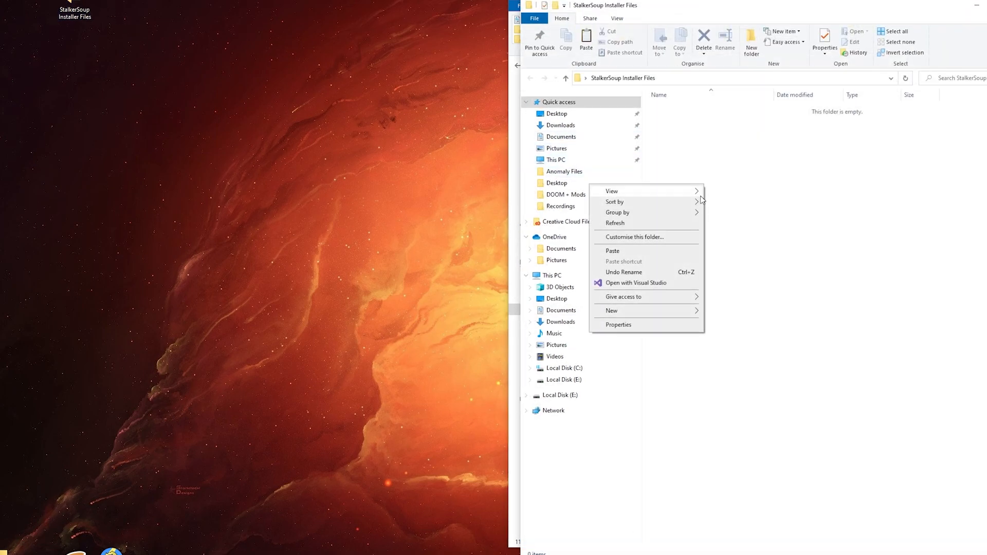
- Paste the eleven copied setup files into the StalkerSoup Installer Files folder
click(611, 251)
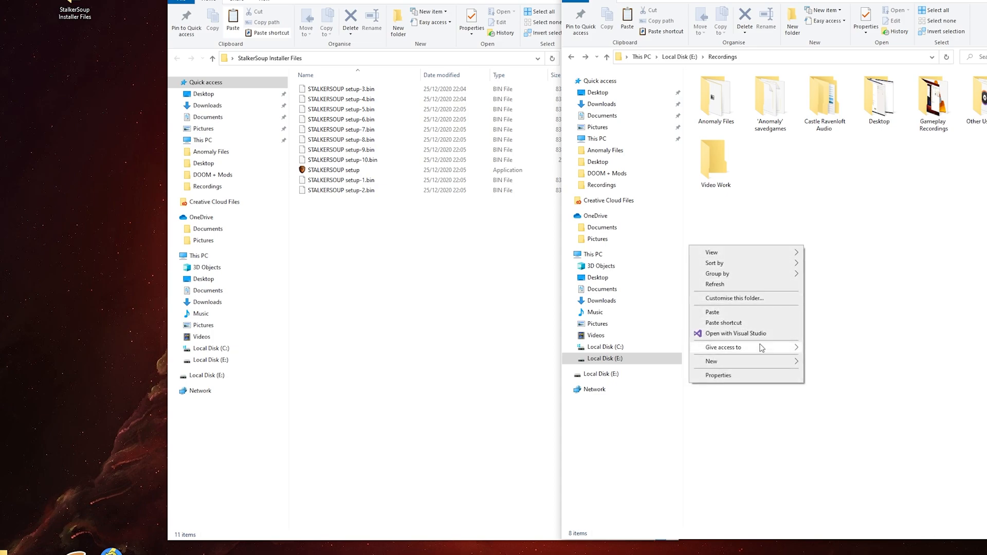
- Create the StalkerSoup Video Installation folder in E:\Recordings and return to the installer files
click(712, 360)
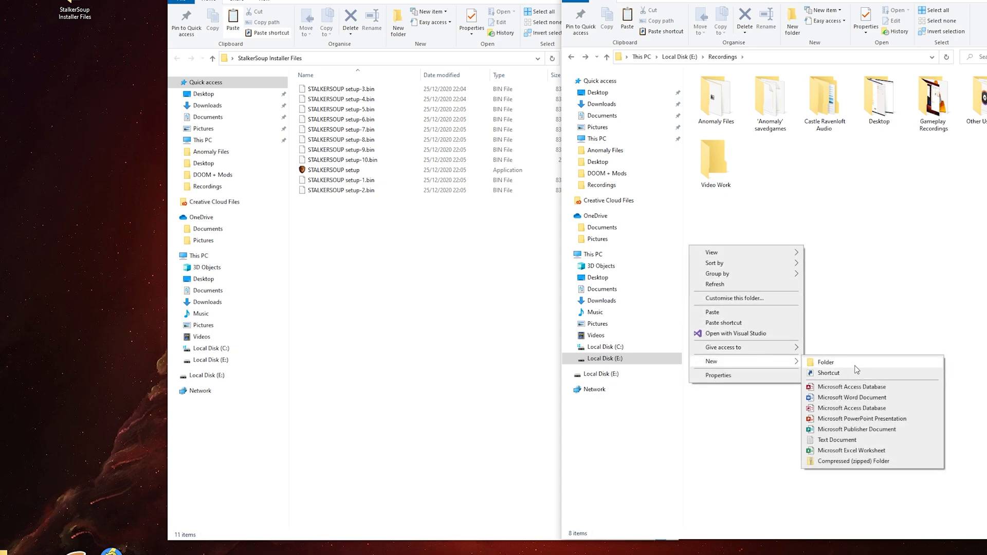
click(825, 362)
text(StalkerSoup Video Installation)
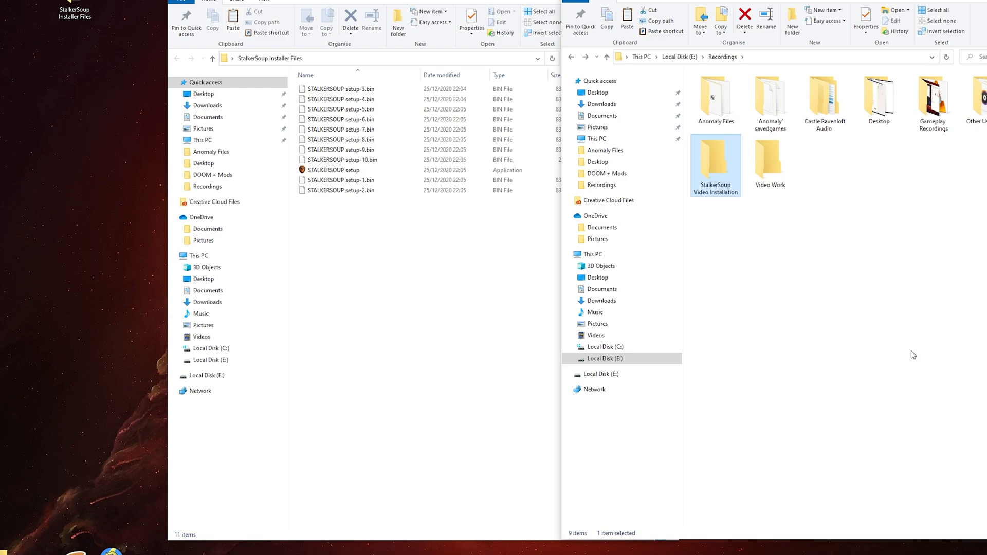
click(334, 170)
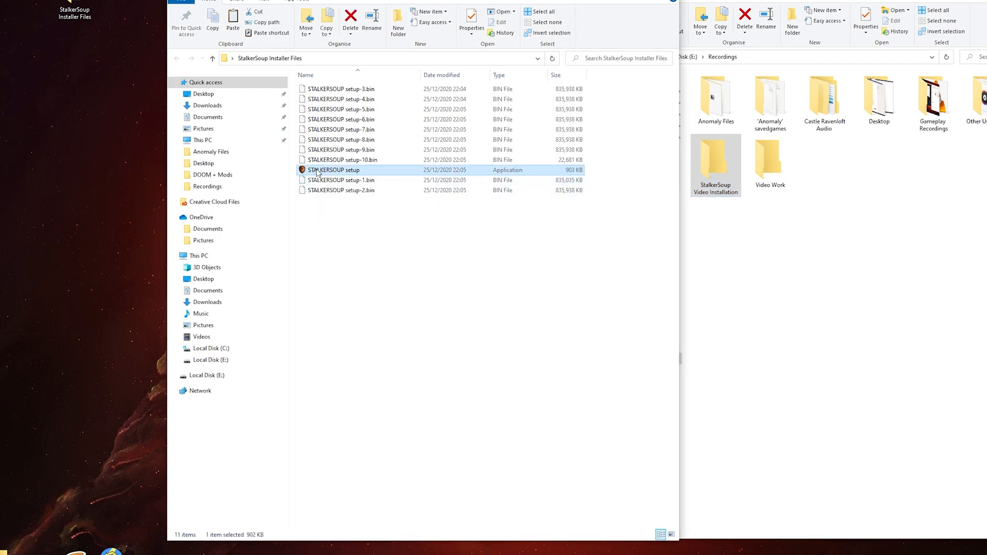
- Launch STALKERSOUP setup, accept the license and continue to the destination location page
double_click(335, 169)
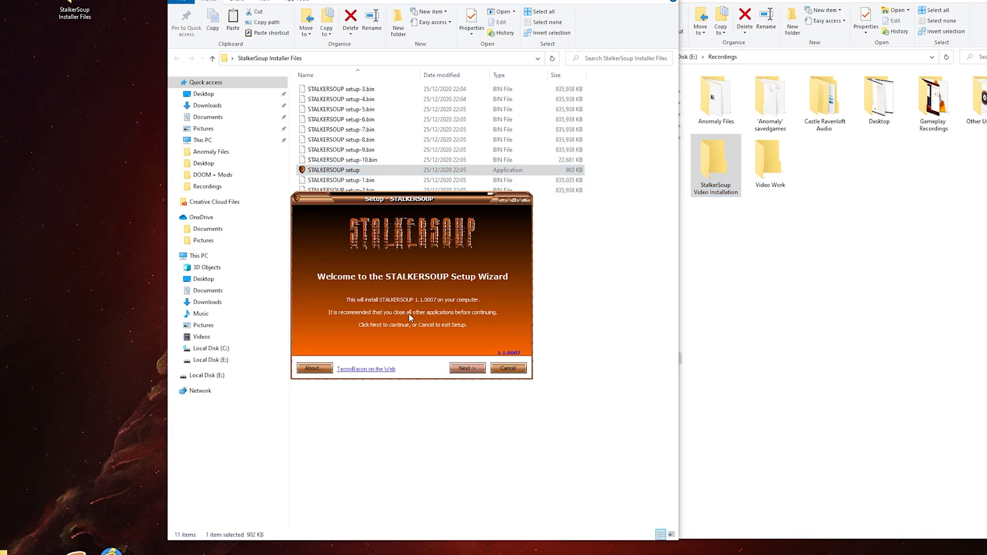
mouse_move(415, 307)
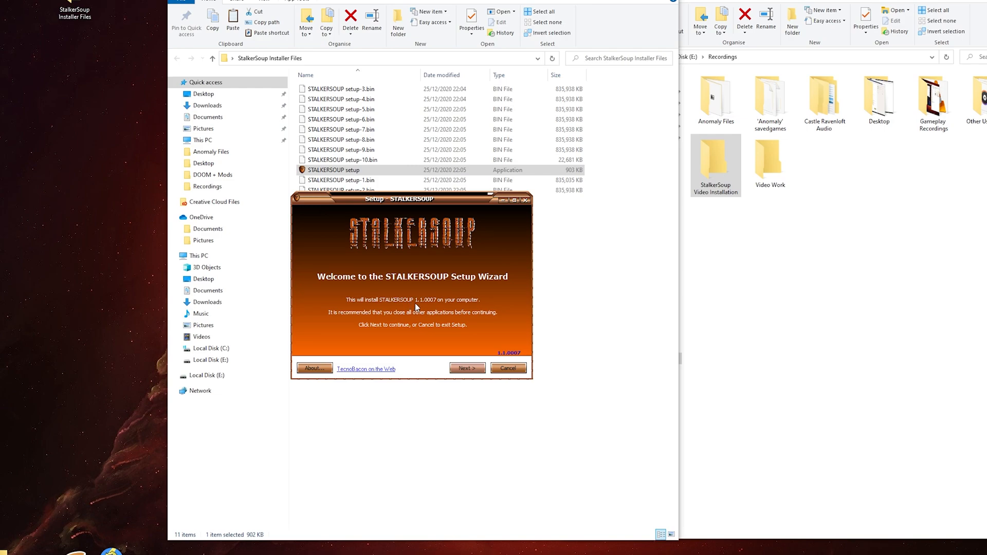
mouse_move(450, 326)
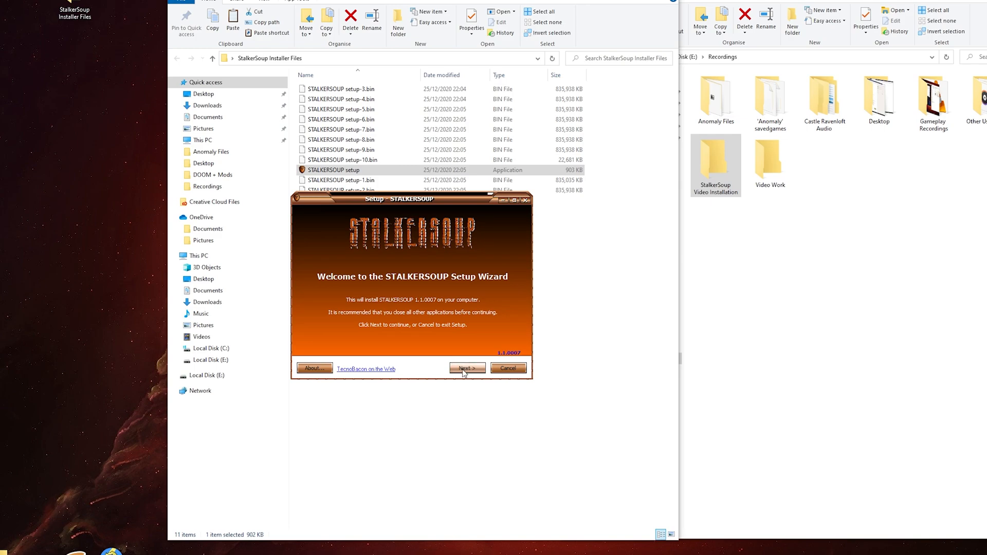
click(466, 368)
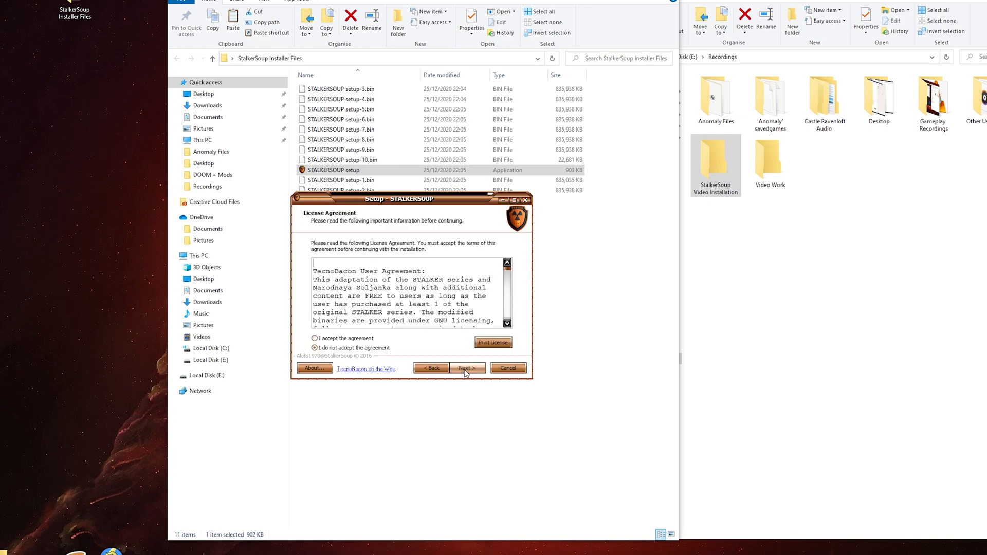
click(315, 339)
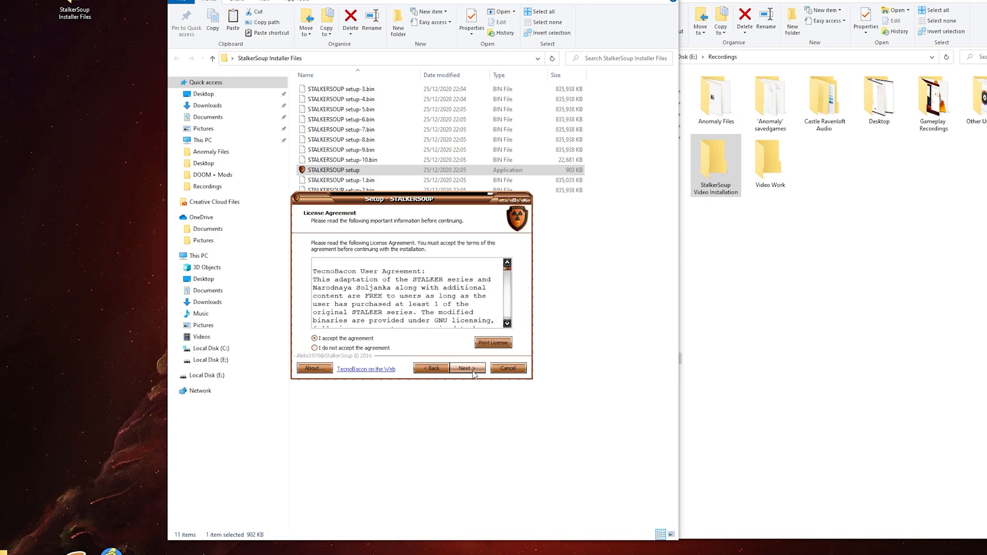
click(467, 368)
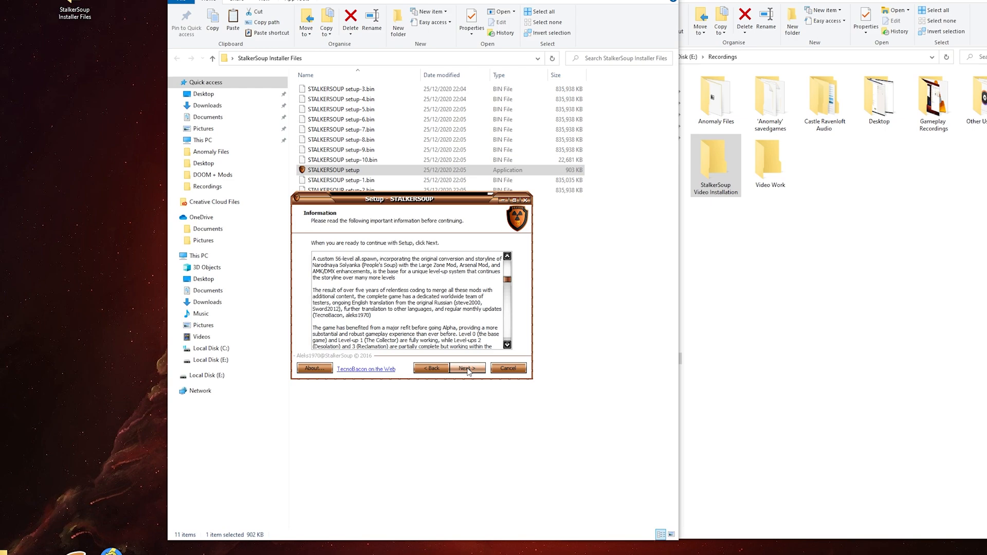
click(467, 368)
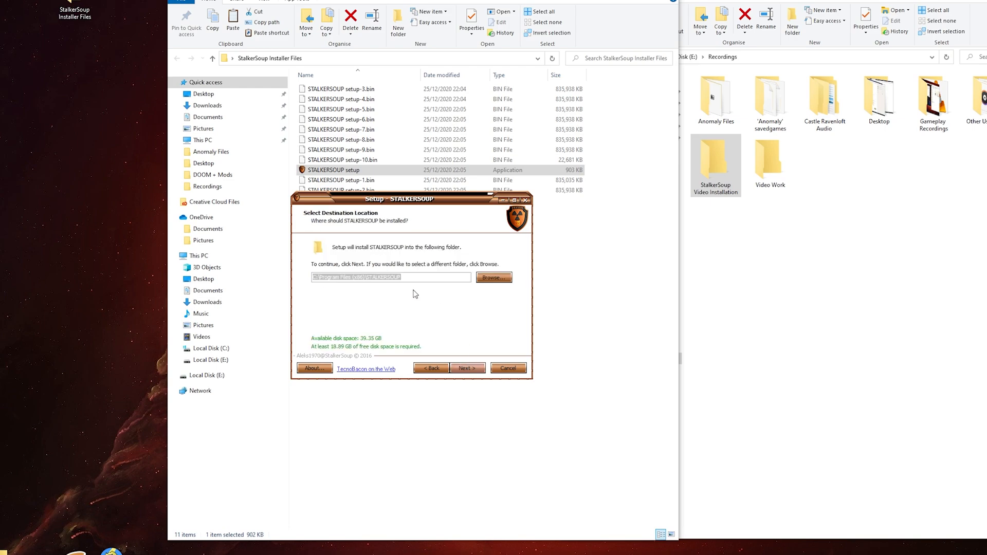
- Browse to E:\Recordings\StalkerSoup Video Installation and confirm it as the install folder
click(352, 277)
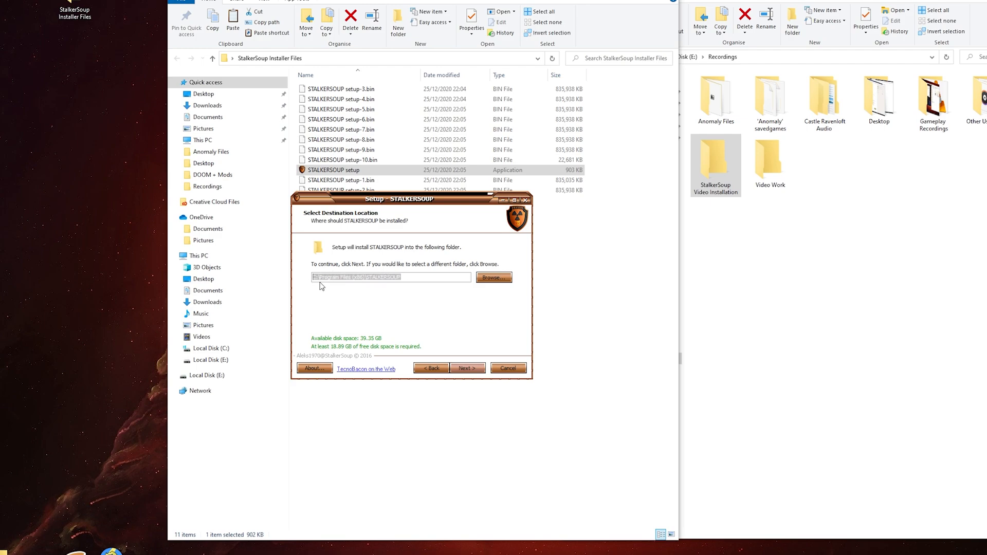
click(412, 282)
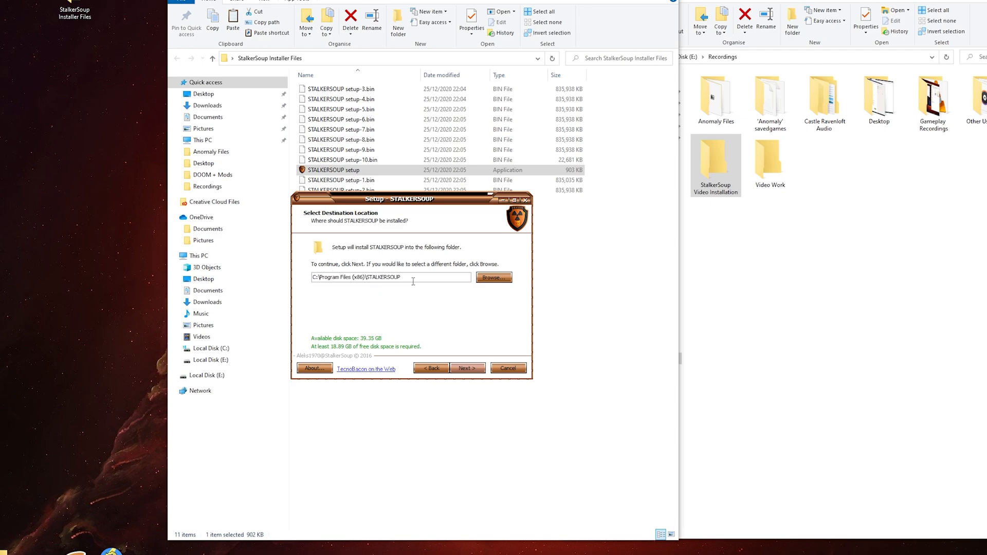
mouse_move(507, 293)
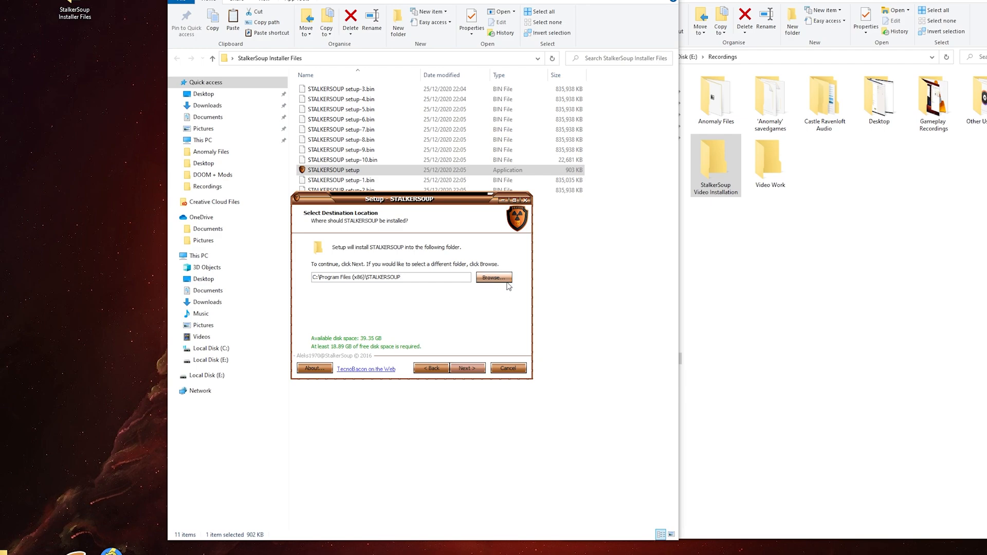
click(492, 278)
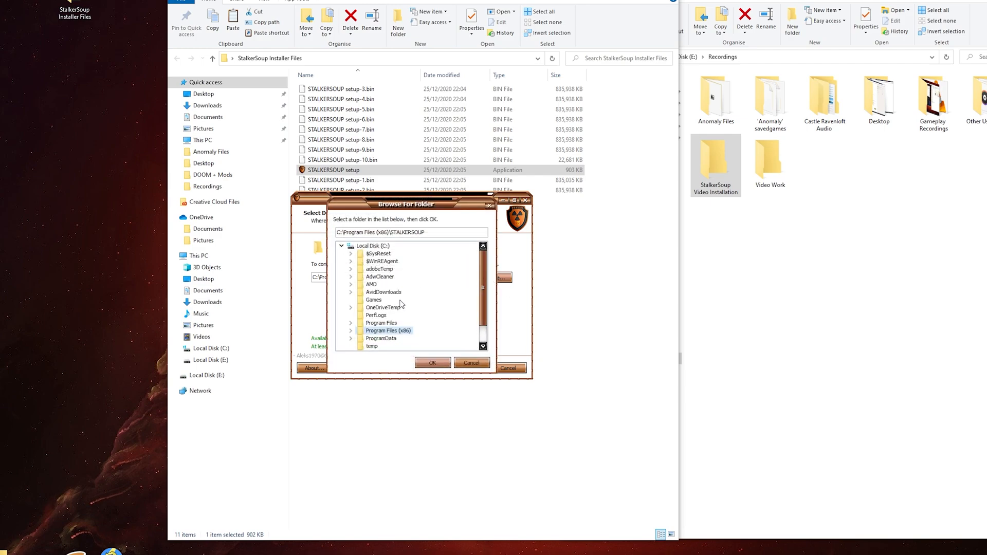
scroll(down, 3)
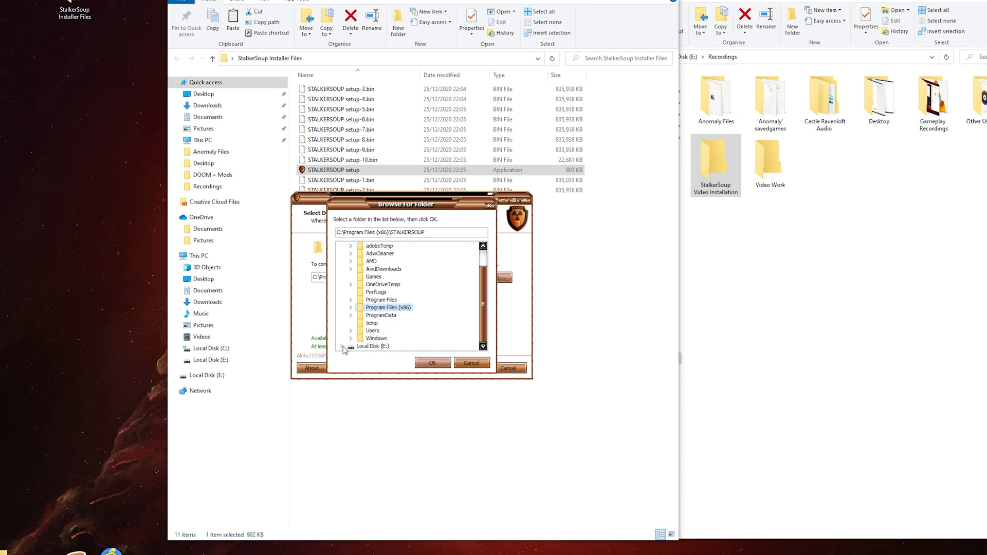
click(351, 347)
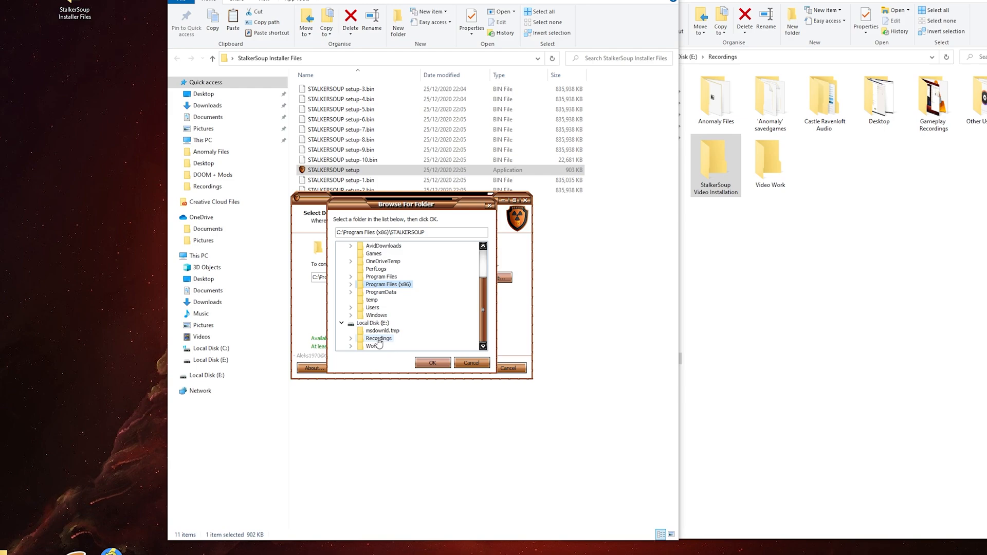
click(378, 338)
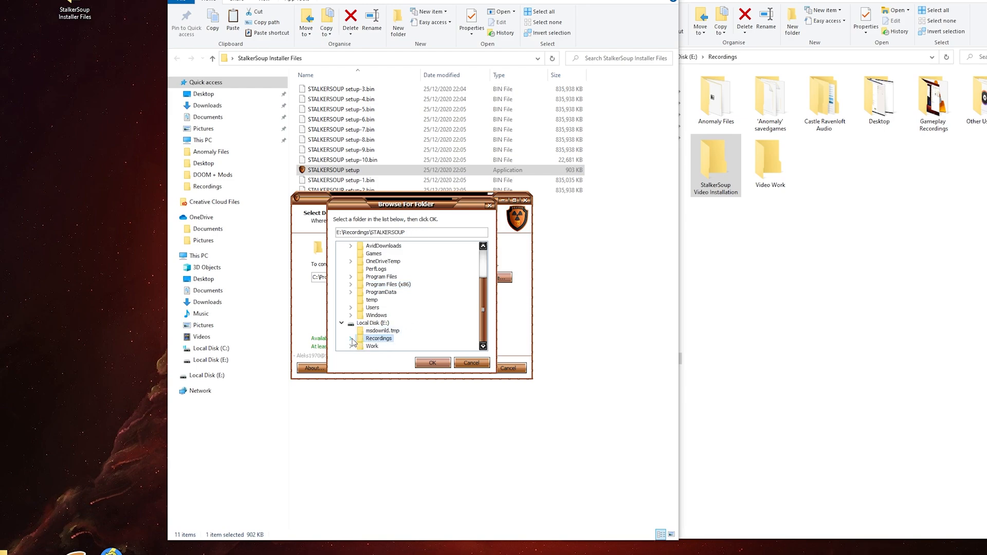
click(352, 277)
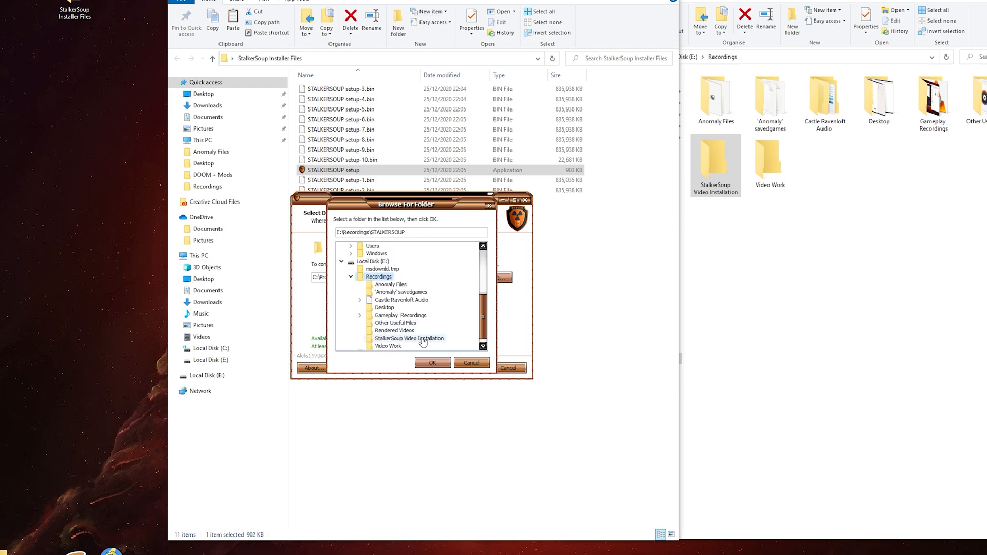
click(409, 338)
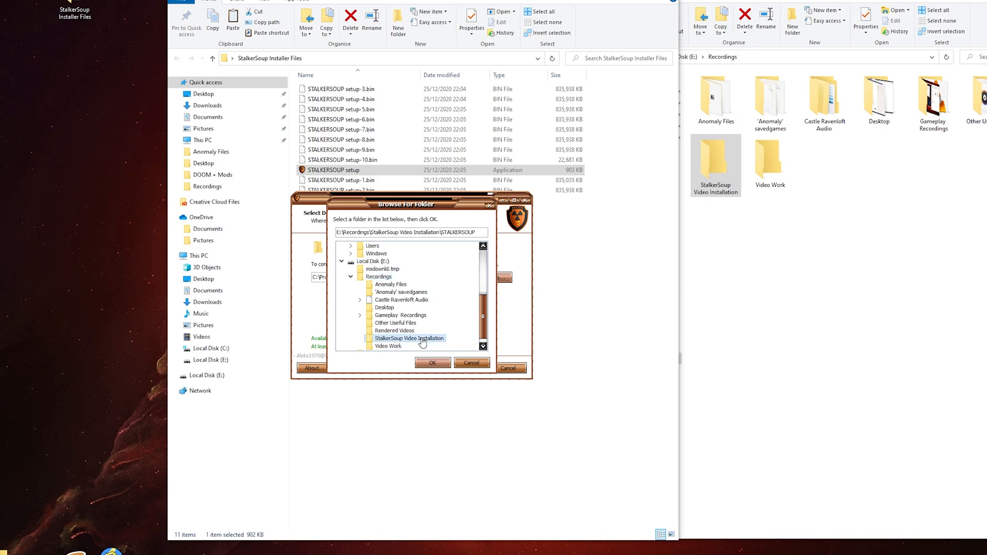
click(433, 363)
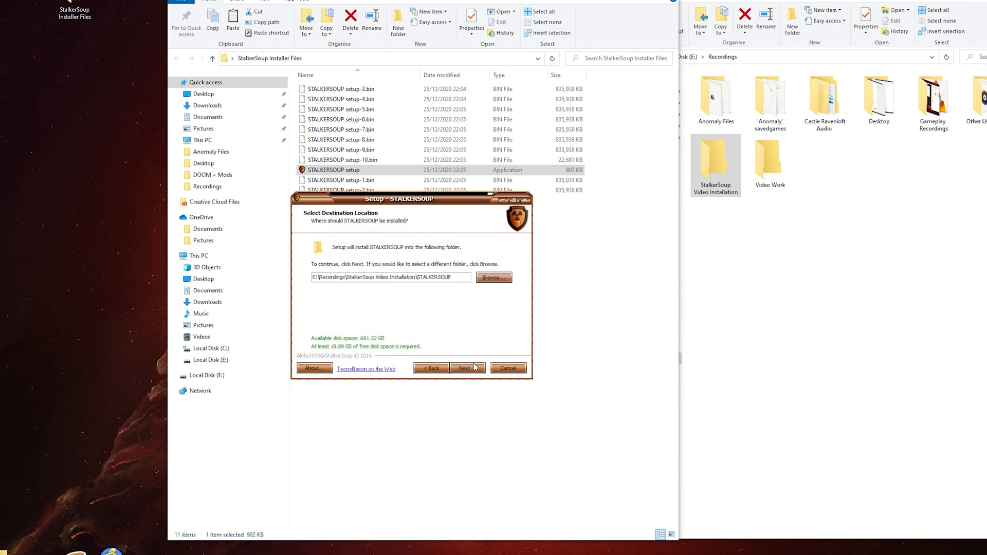
- Accept the default components, shortcut folder and additional tasks, then install STALKERSOUP
click(464, 368)
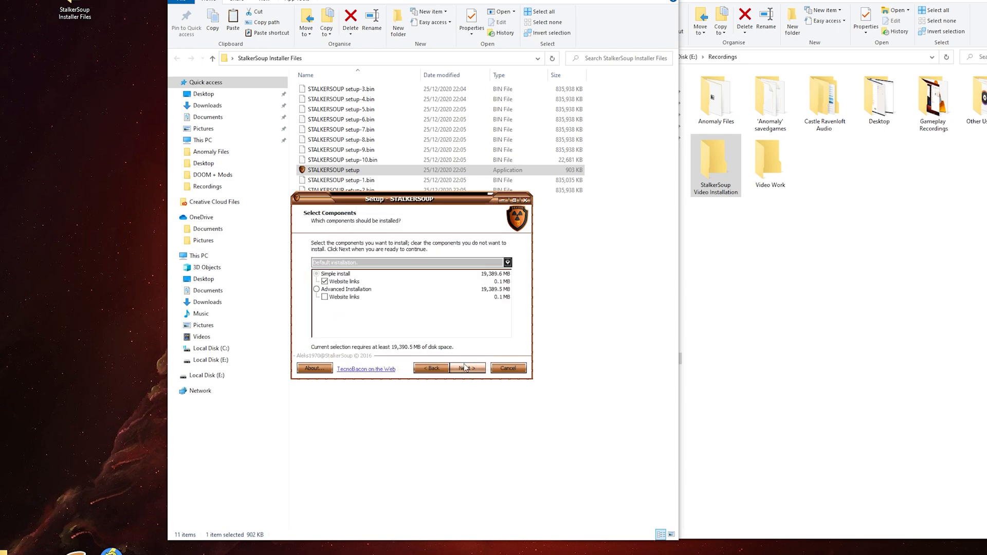
mouse_move(361, 274)
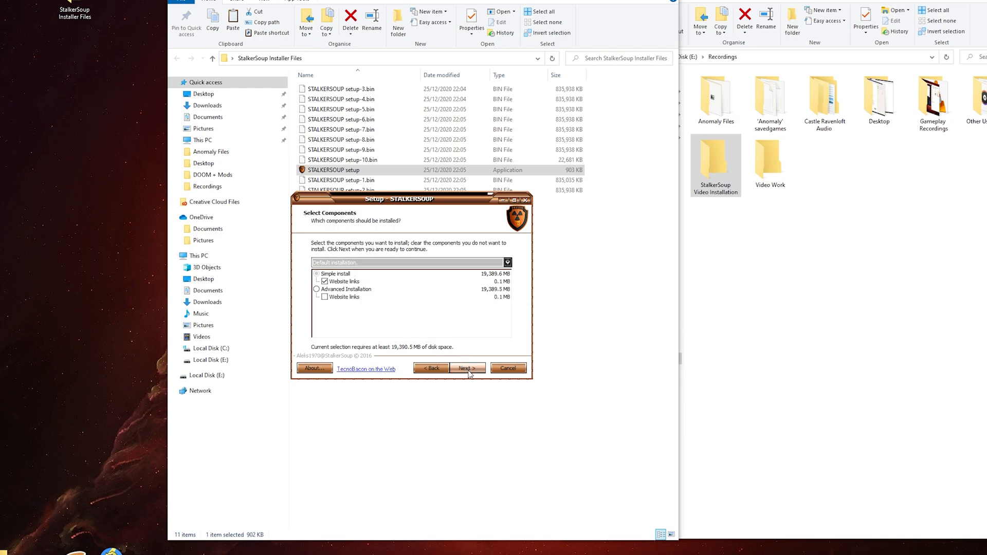
click(467, 368)
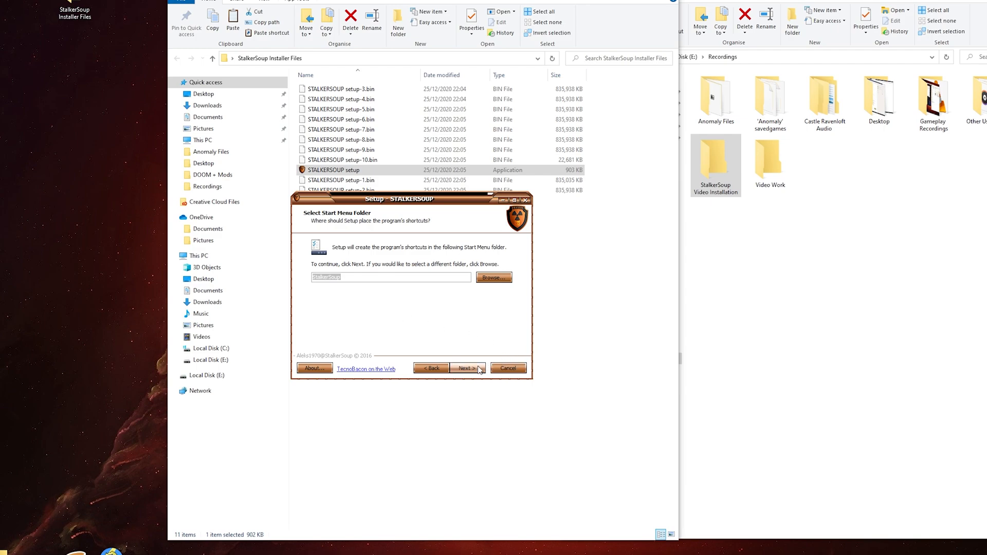
click(467, 368)
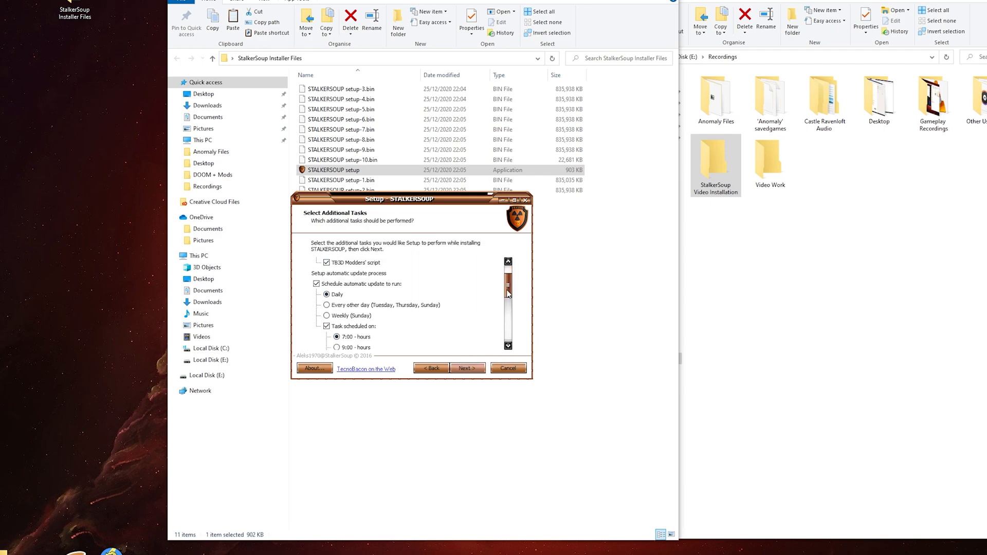
scroll(down, 3)
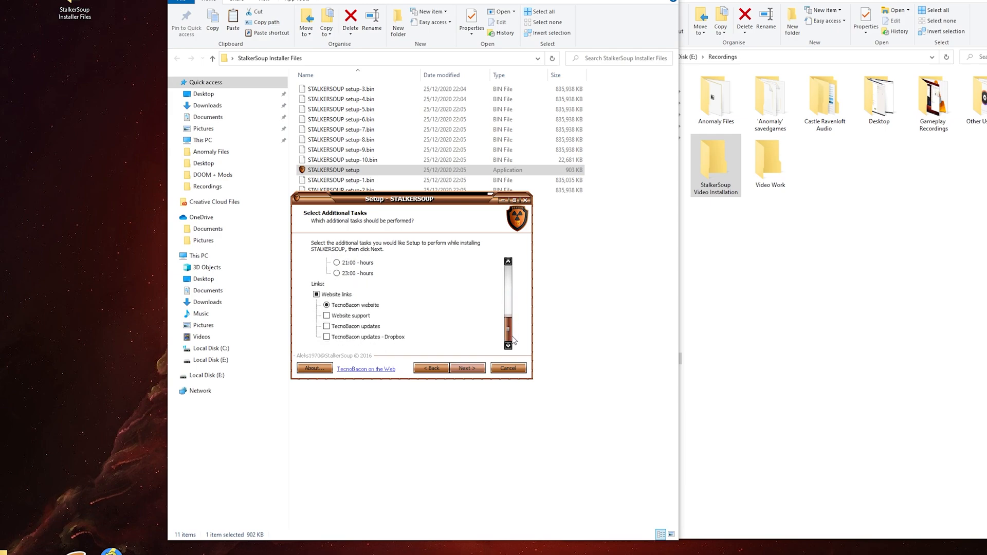
click(467, 368)
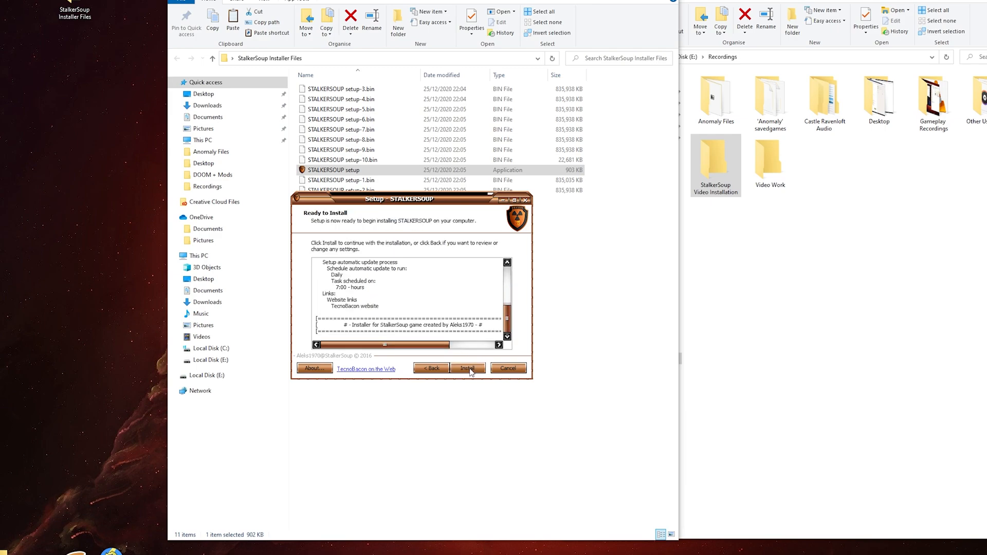
click(466, 368)
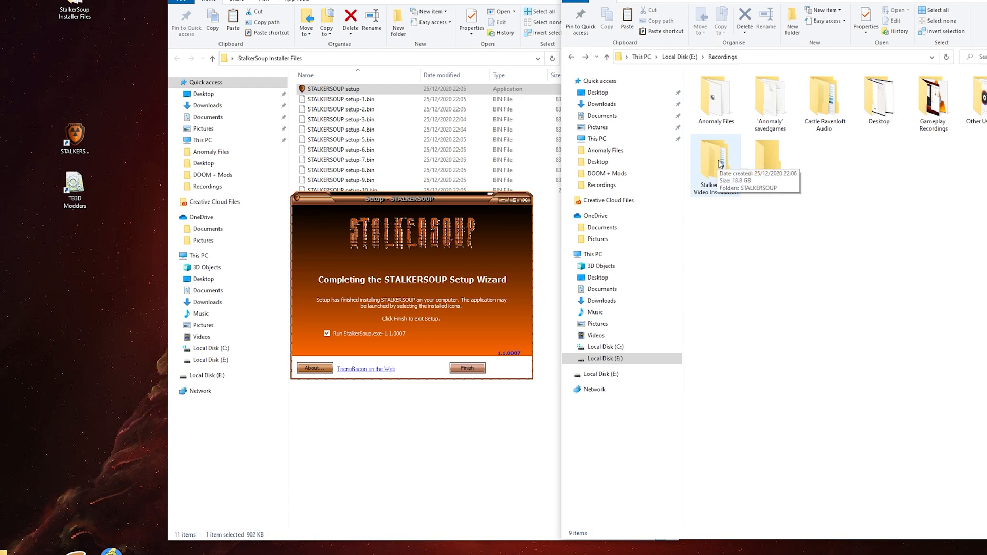
- Browse into the installed STALKERSOUP folder, untick Run StalkerSoup.exe and finish setup
double_click(716, 155)
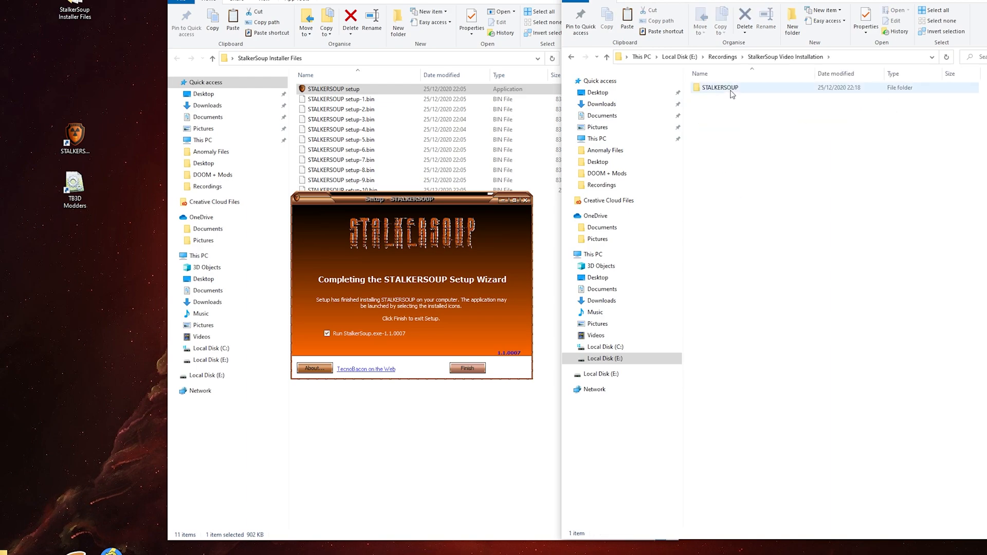
double_click(718, 86)
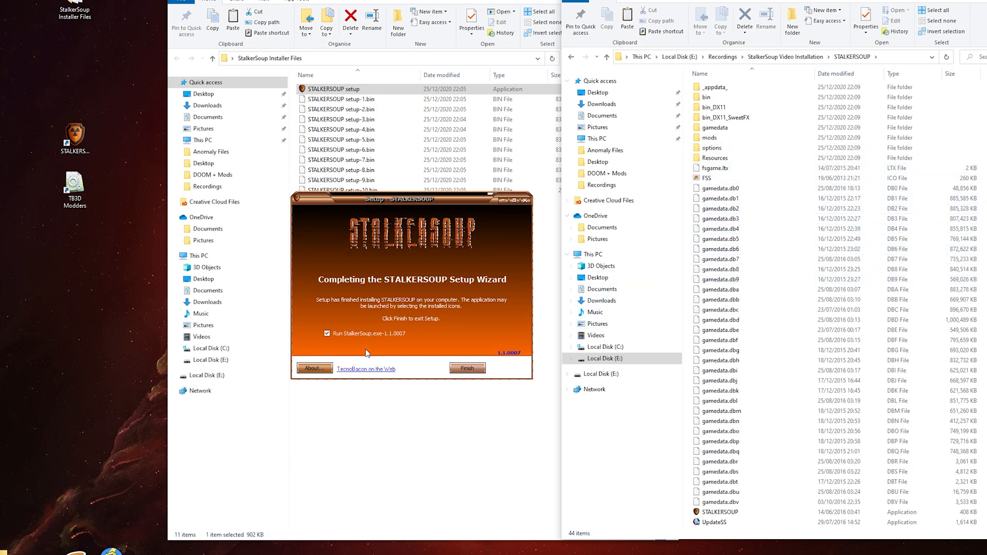
click(327, 333)
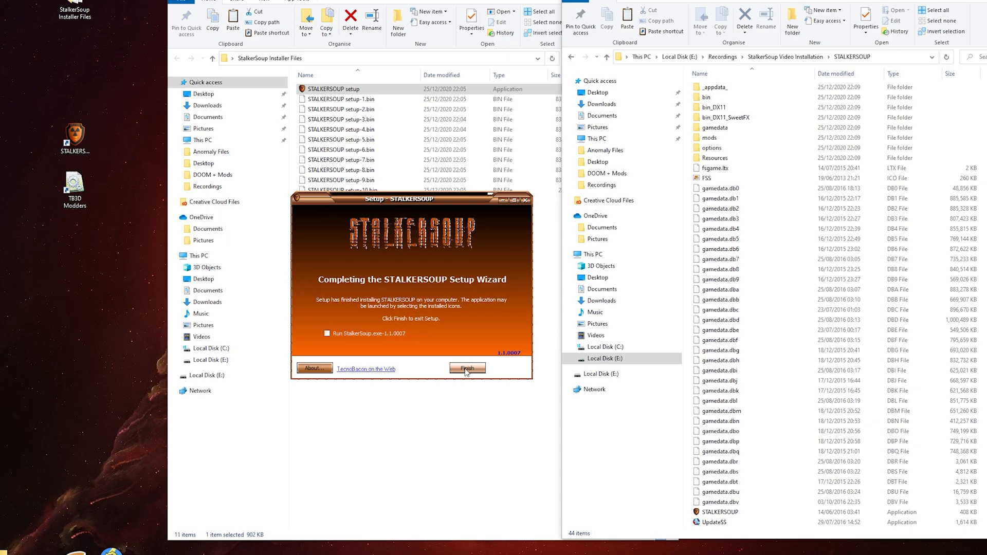
click(467, 369)
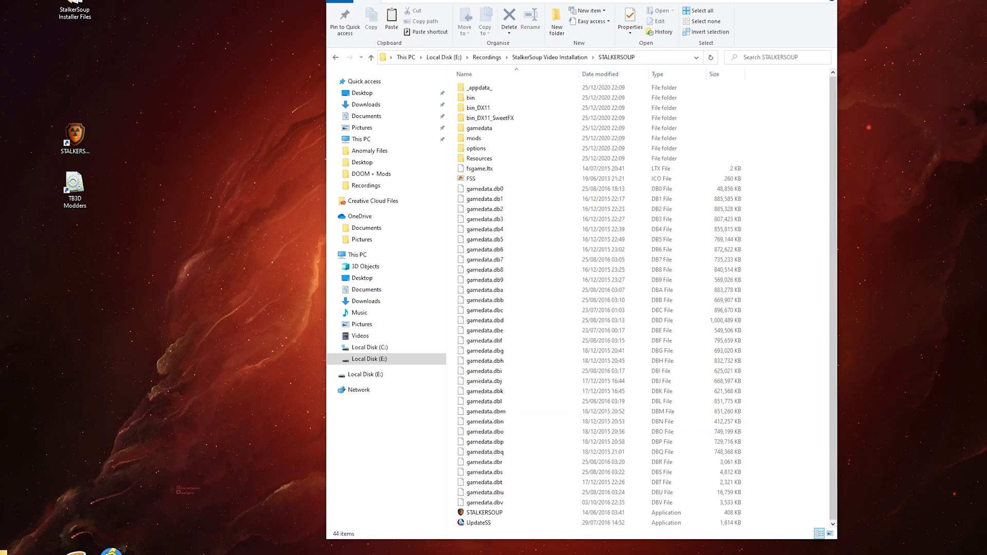
mouse_move(955, 472)
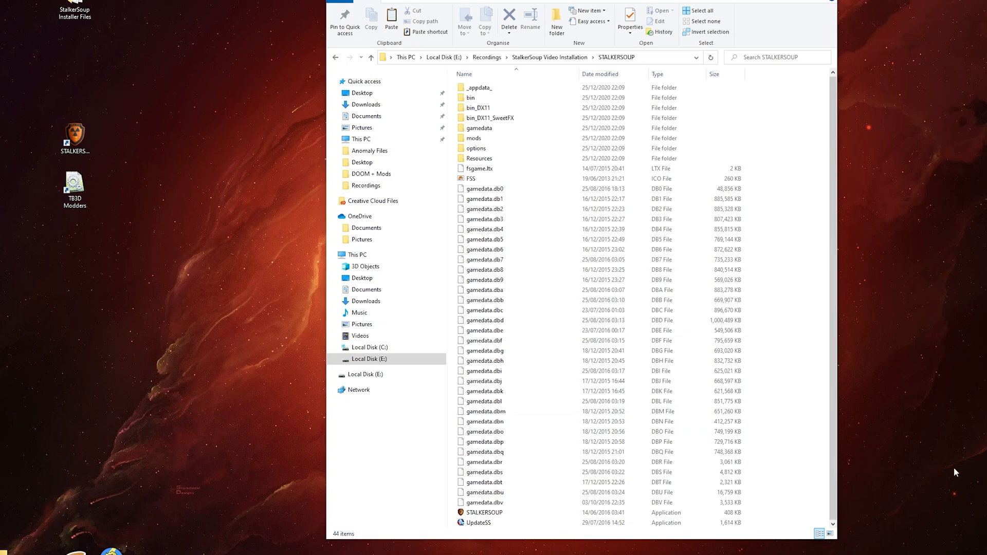
- Run the UpdateSS updater and start downloading the 1.1.0019 update setup
click(490, 117)
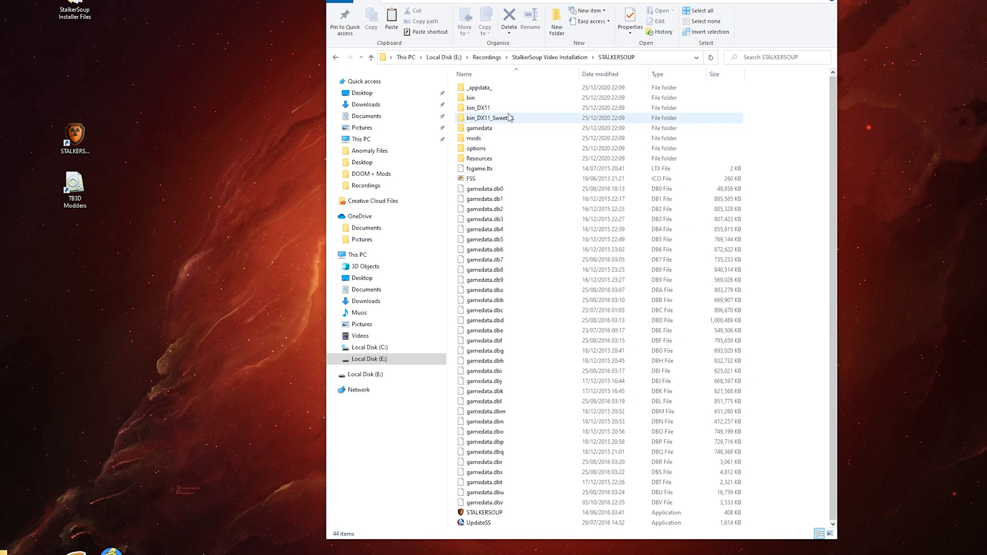
click(478, 522)
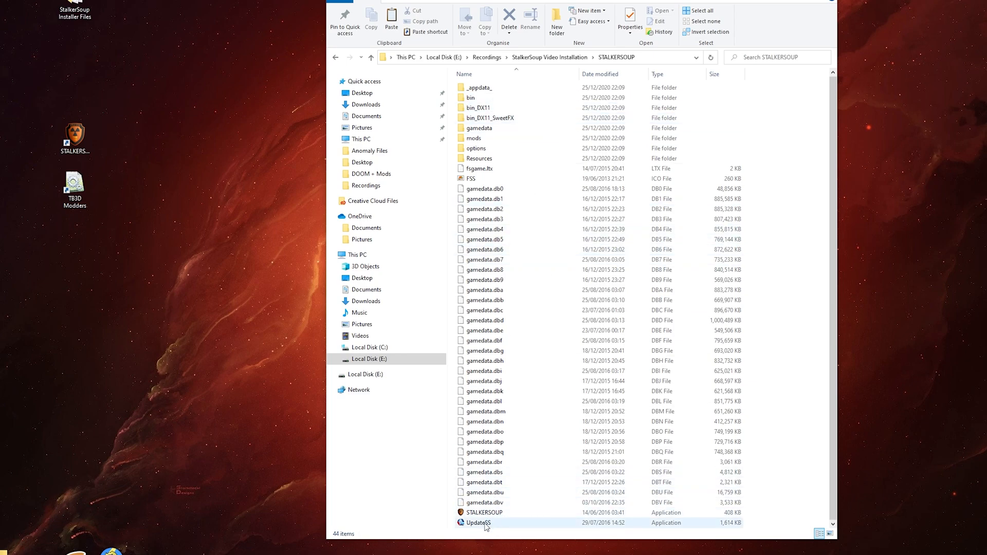
click(478, 523)
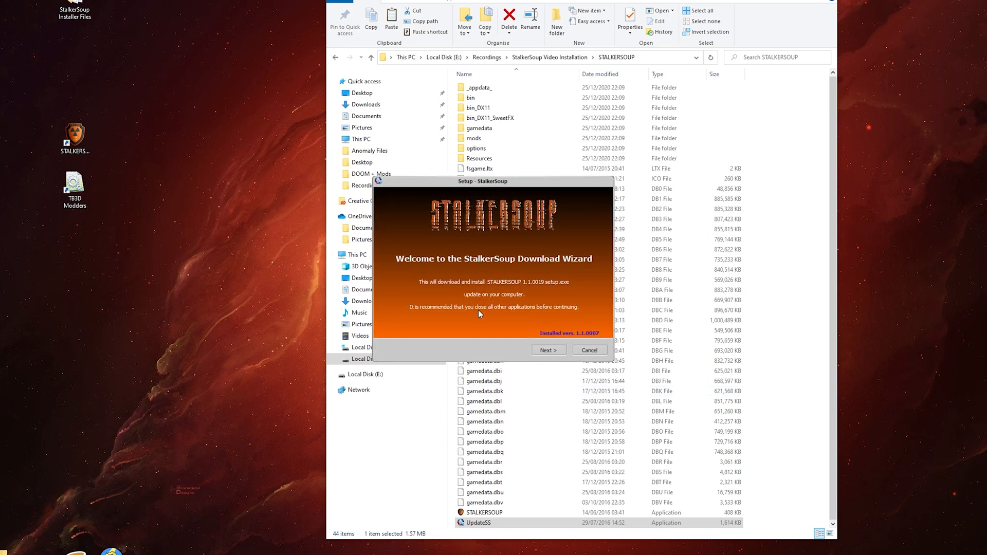
mouse_move(491, 291)
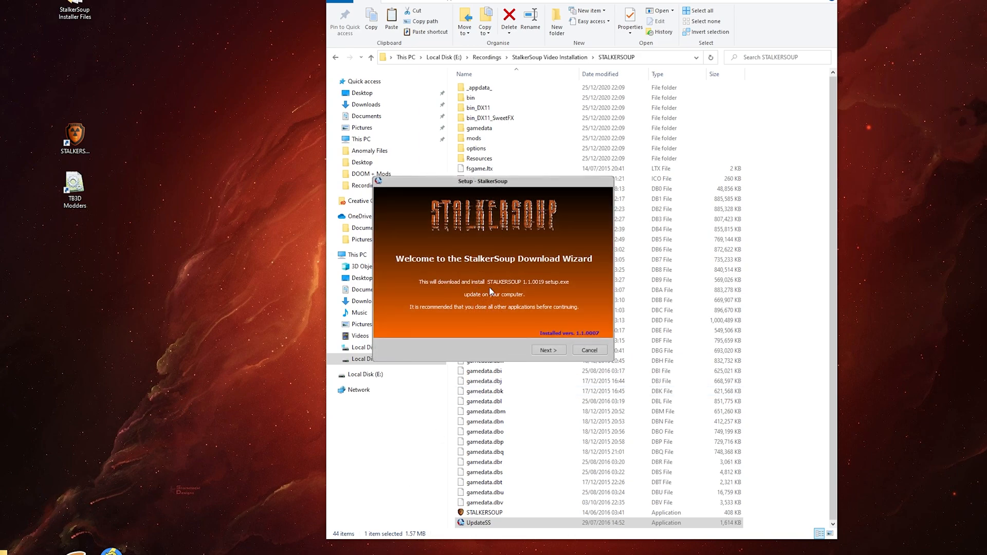
mouse_move(527, 290)
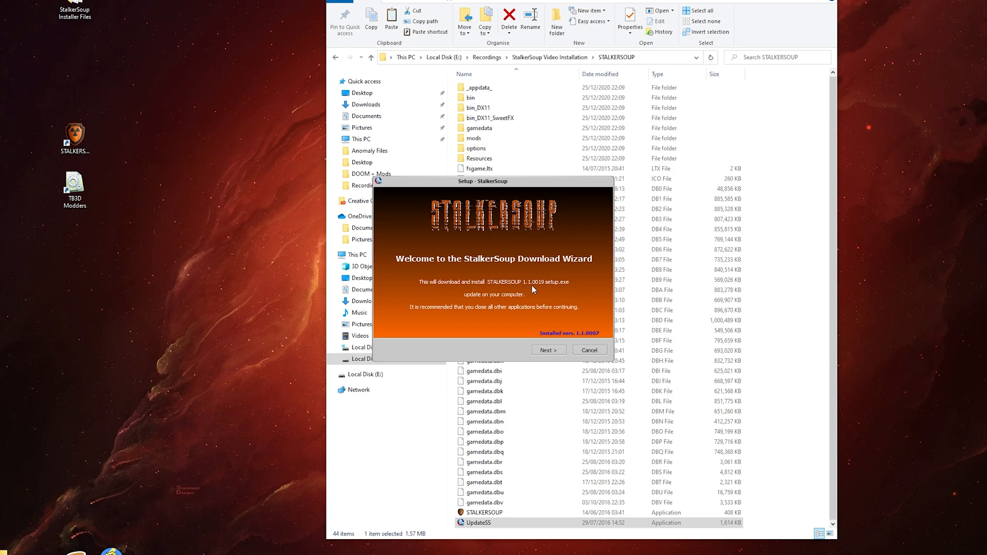
mouse_move(515, 311)
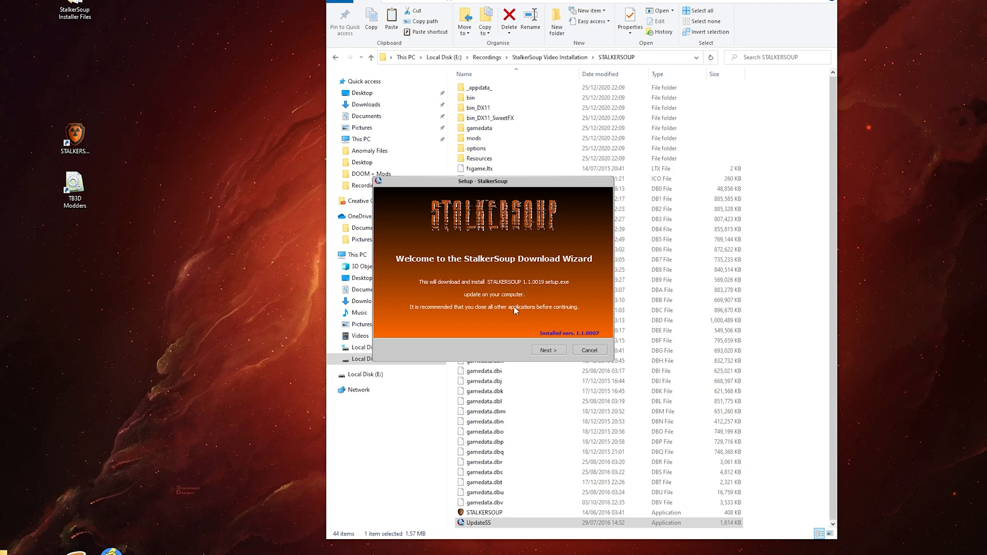
click(547, 349)
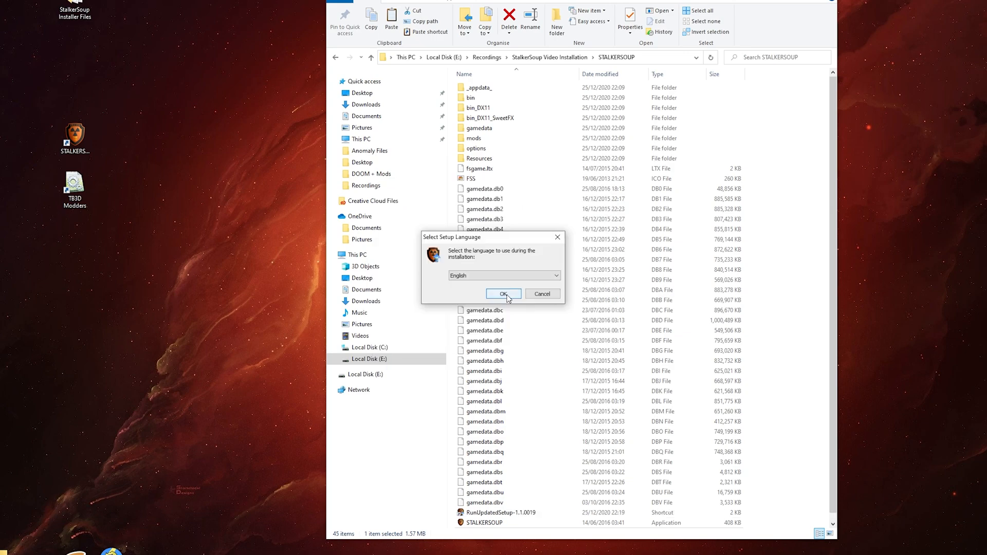
- Install the 1.1.0019 update in English as a Normal update, then finish with Run StalkerSoup checked
click(503, 293)
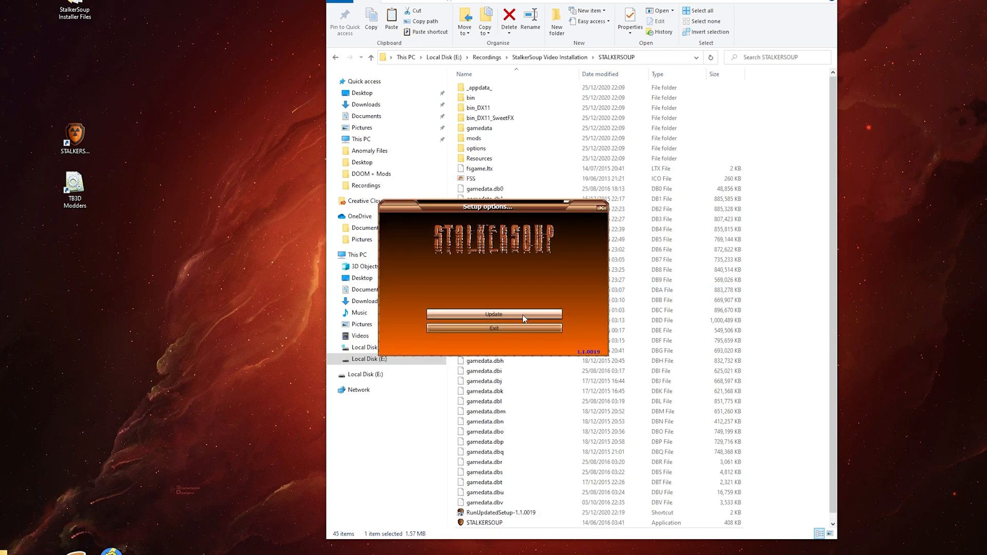
click(494, 315)
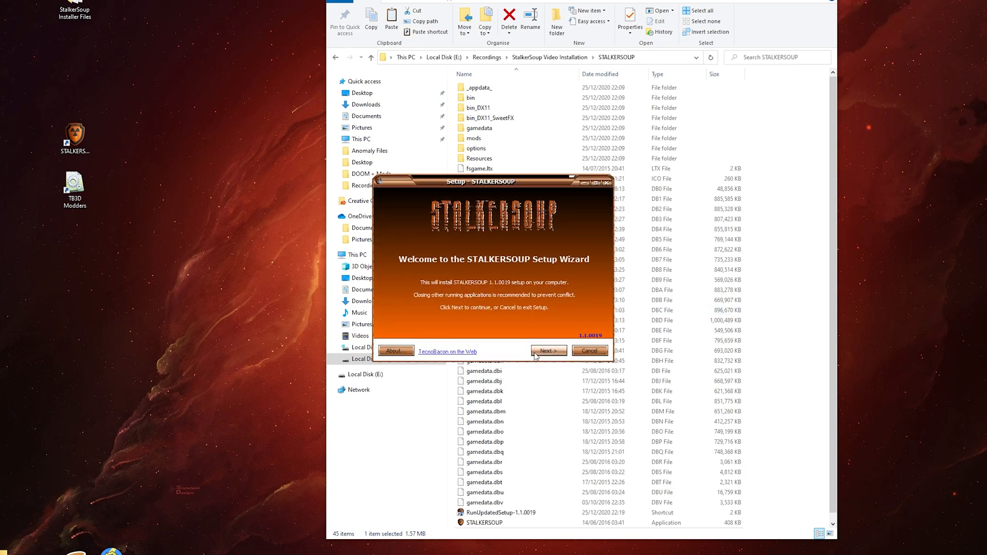
click(547, 351)
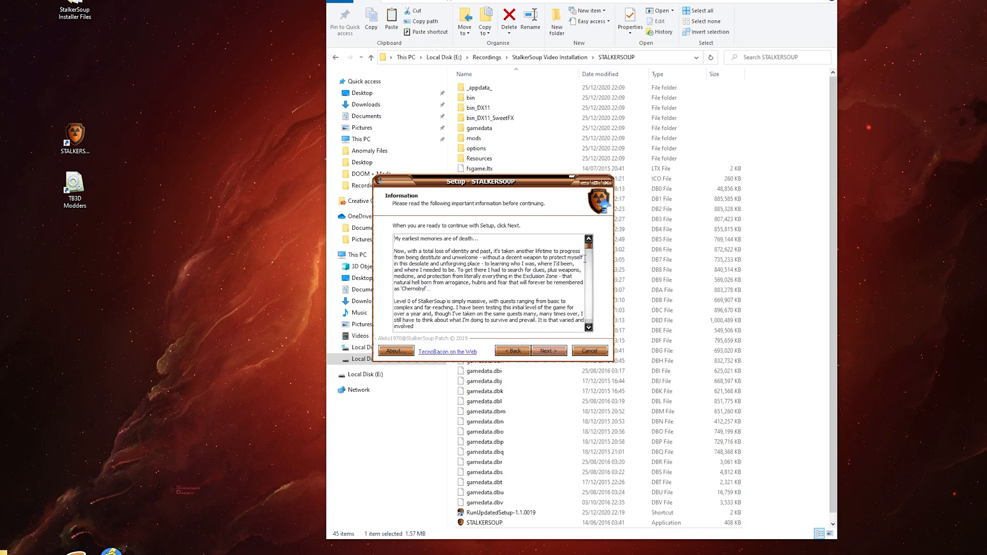
click(547, 351)
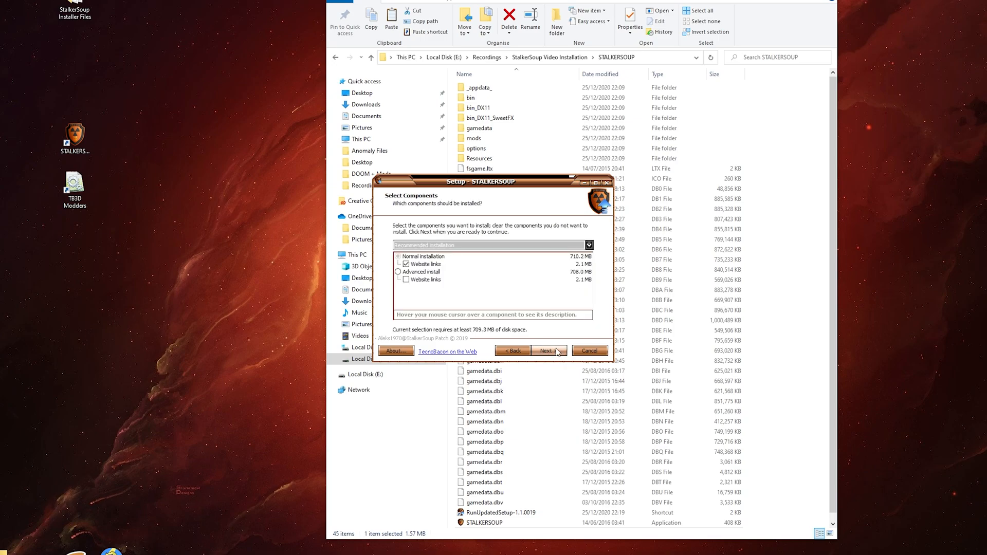
click(546, 350)
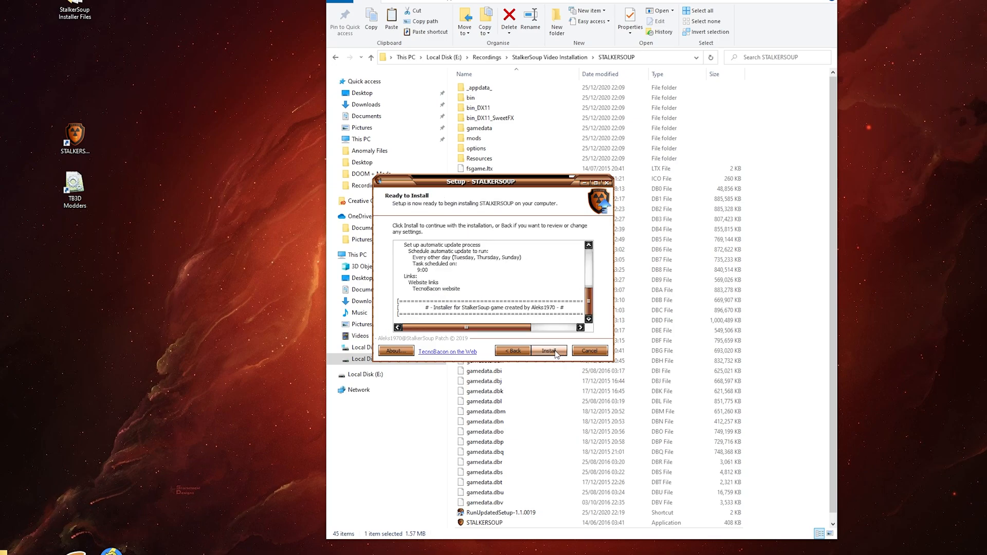
click(549, 351)
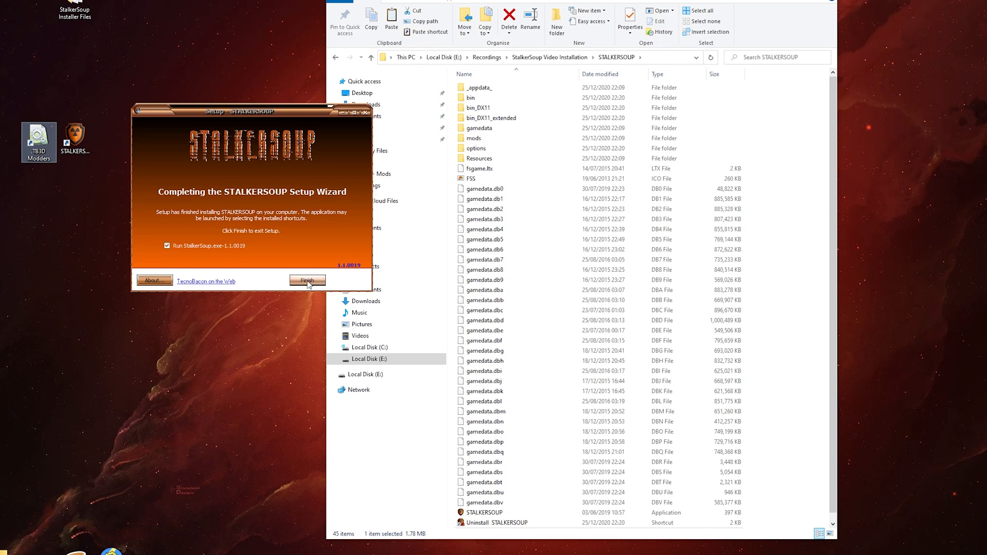
click(306, 280)
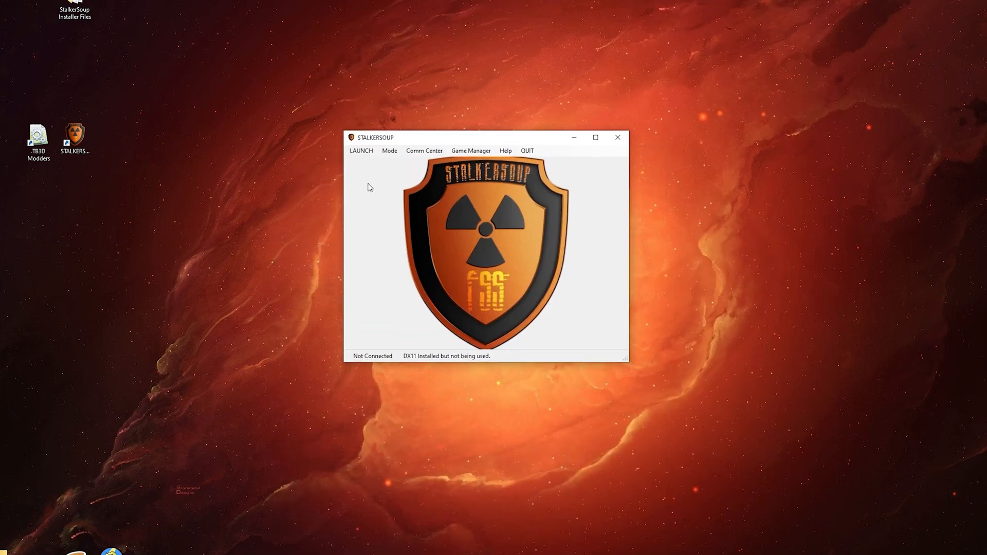
- Bring up the launcher's Game Manager menu with Launch Options and other entries
click(470, 150)
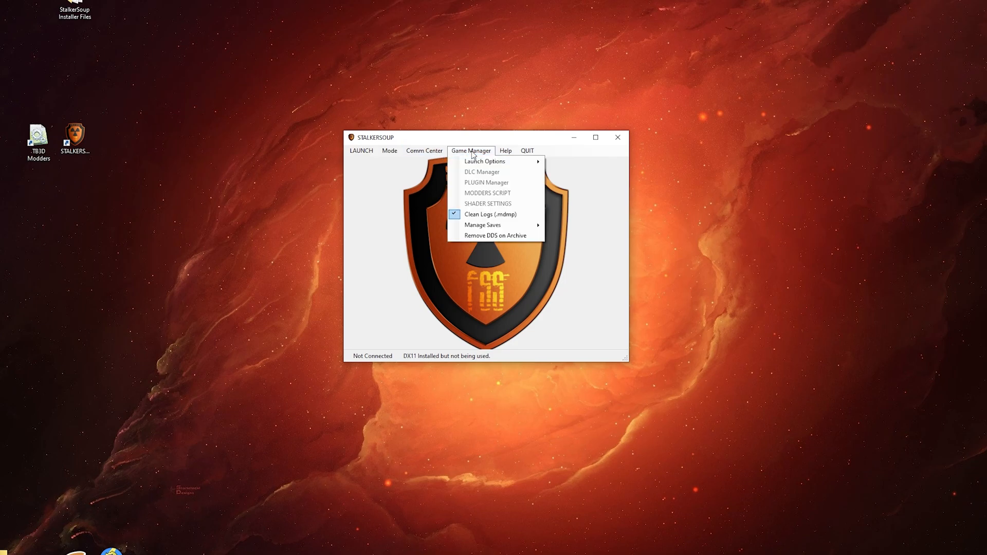
mouse_move(484, 161)
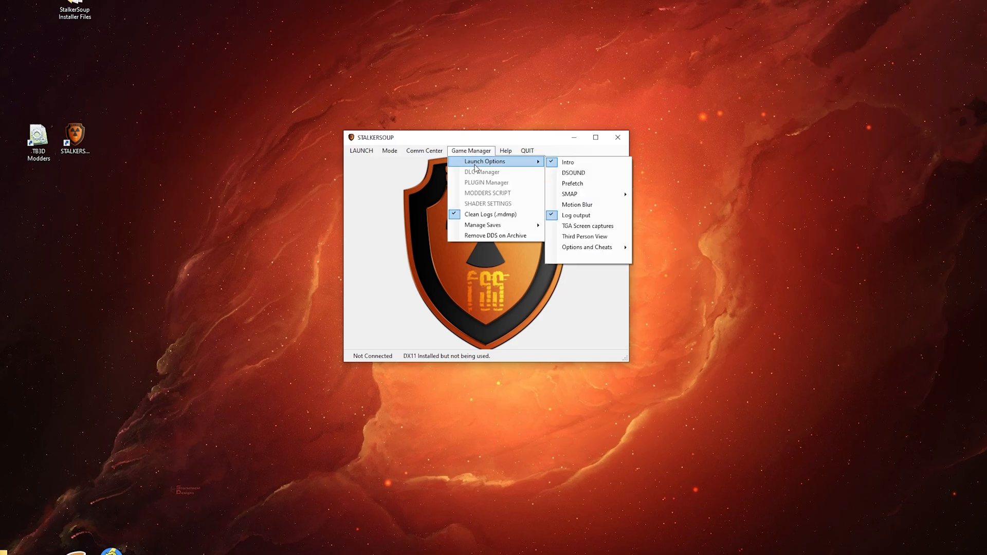
mouse_move(587, 226)
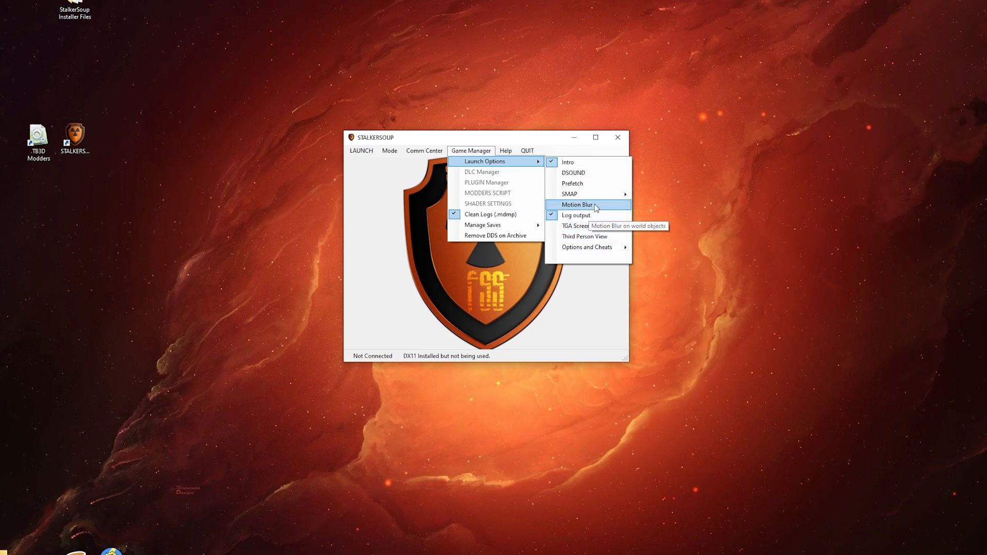
mouse_move(568, 194)
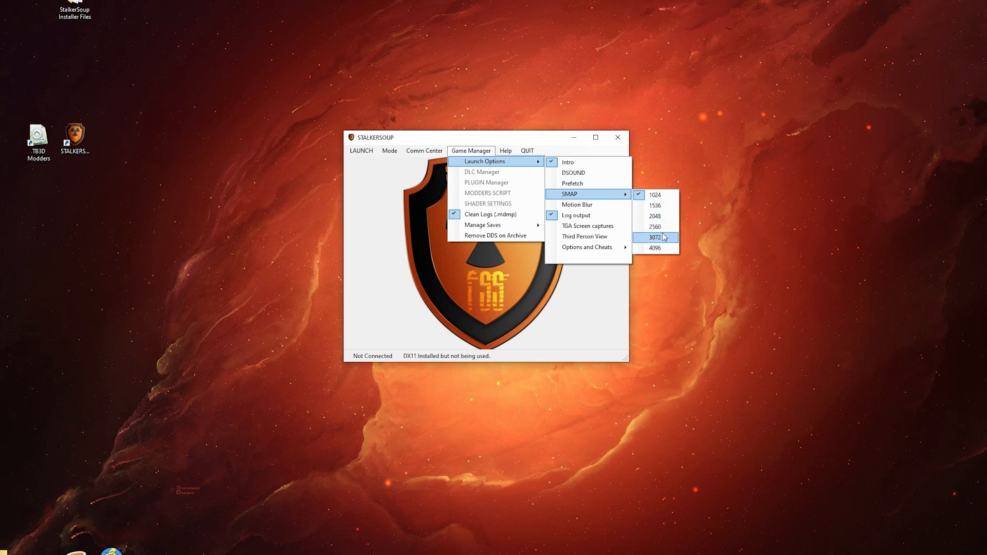
mouse_move(666, 243)
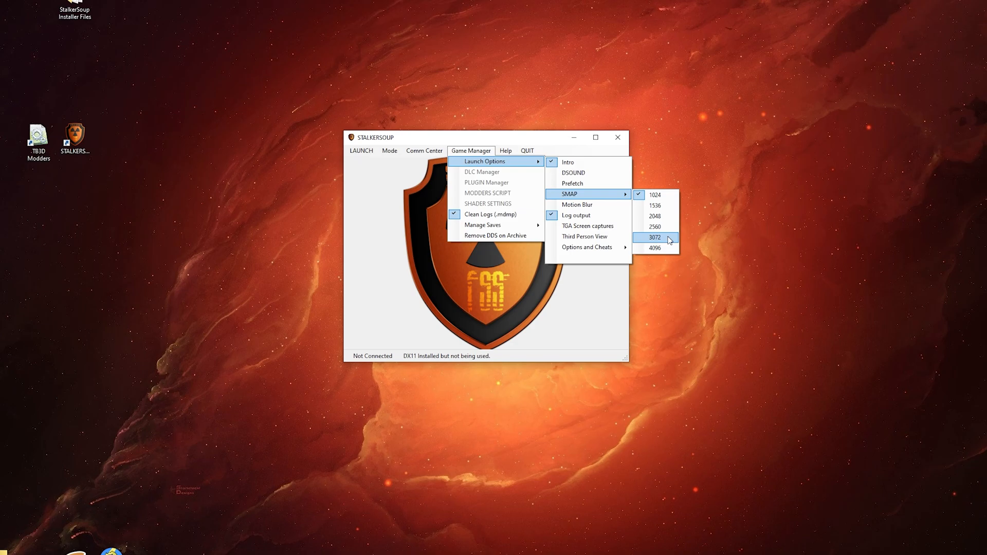
mouse_move(655, 205)
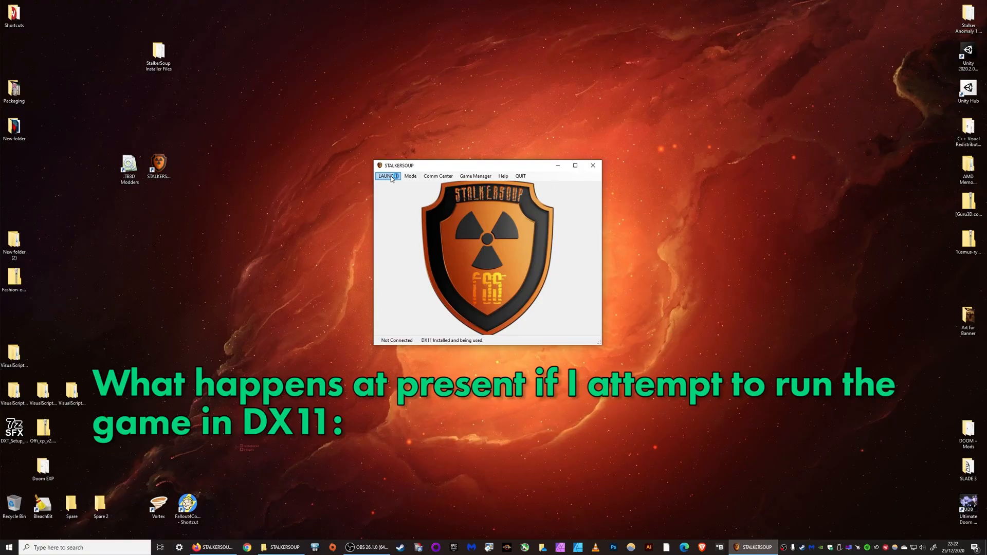
- Launch the game in DX11 and dismiss the video card requirements error
click(388, 175)
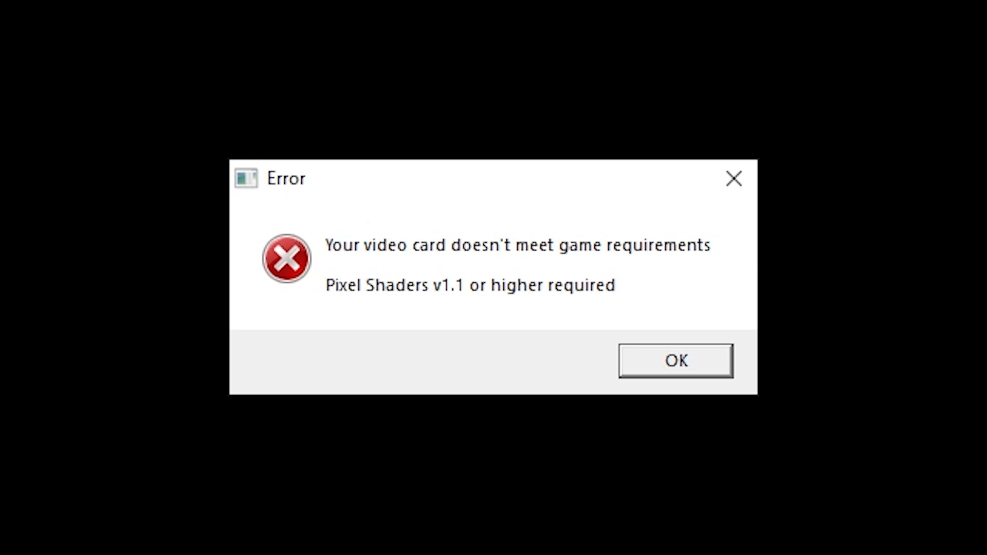
click(674, 359)
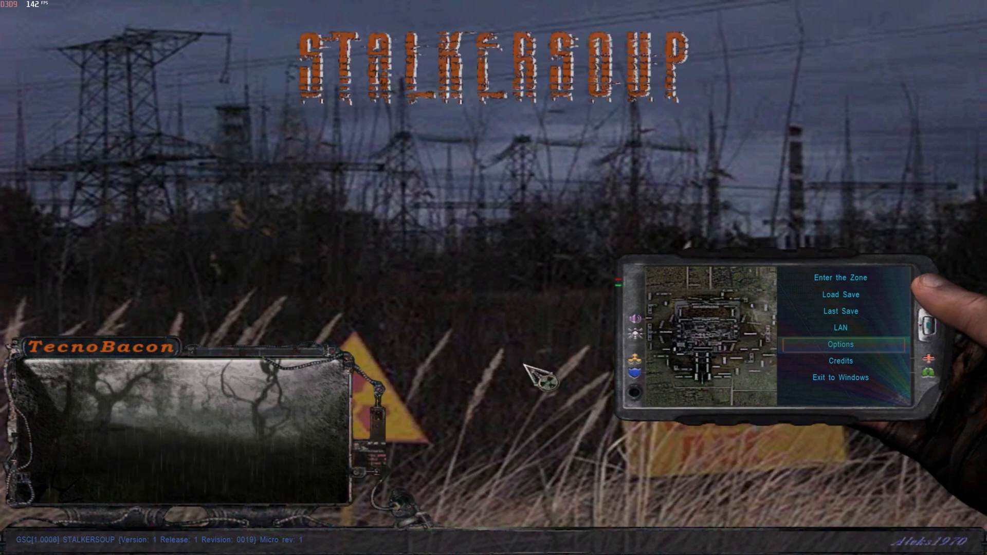
- Start playing from the main menu and load into the Zone
click(839, 278)
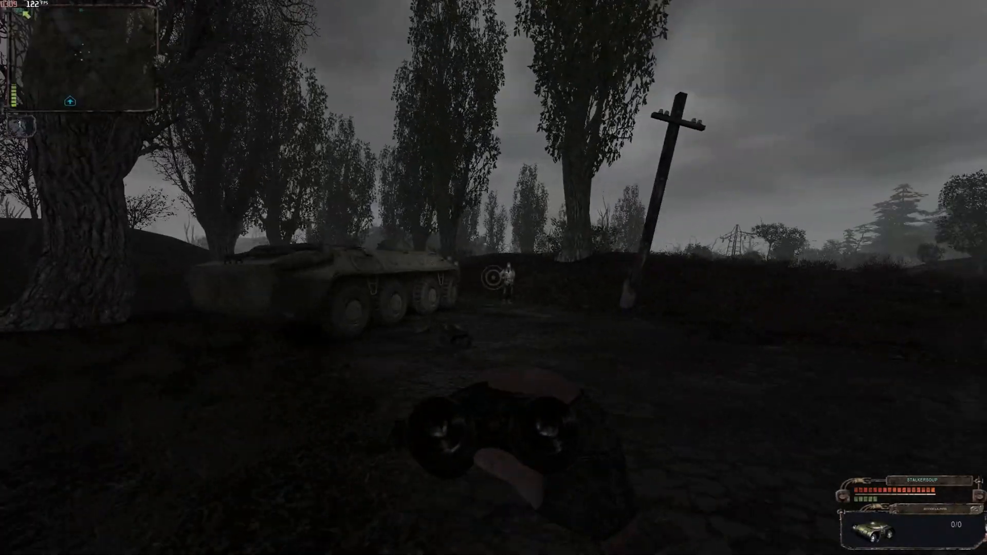
mouse_move(494, 277)
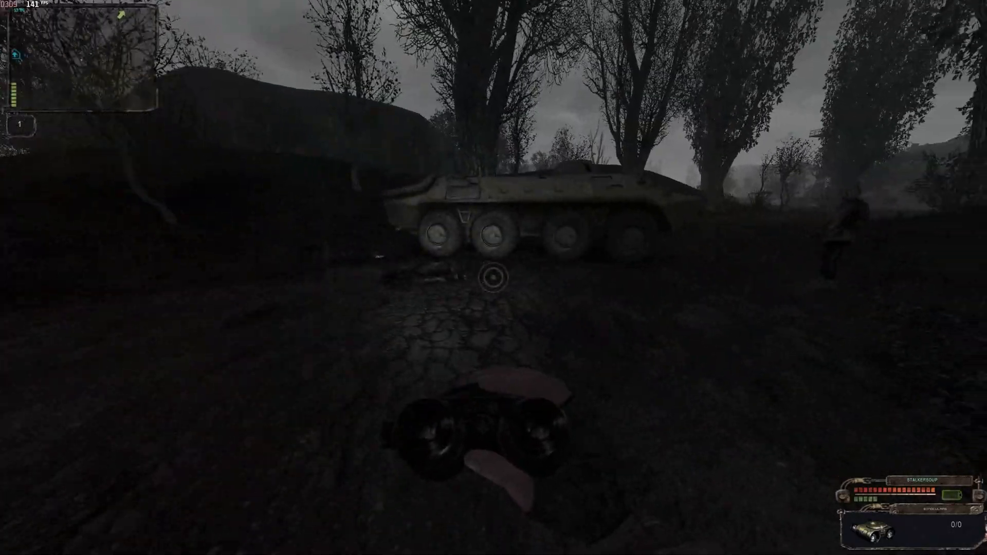
mouse_move(493, 277)
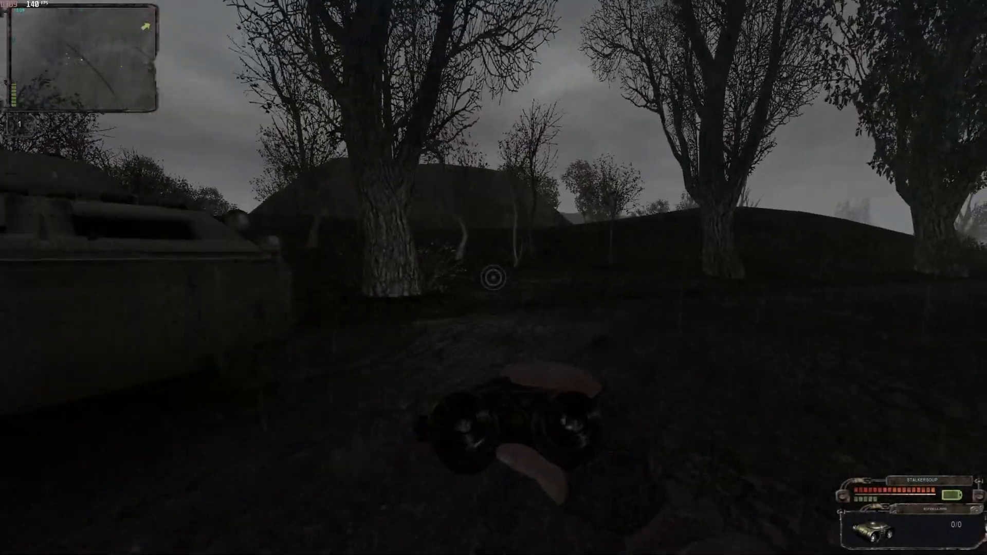
mouse_move(493, 277)
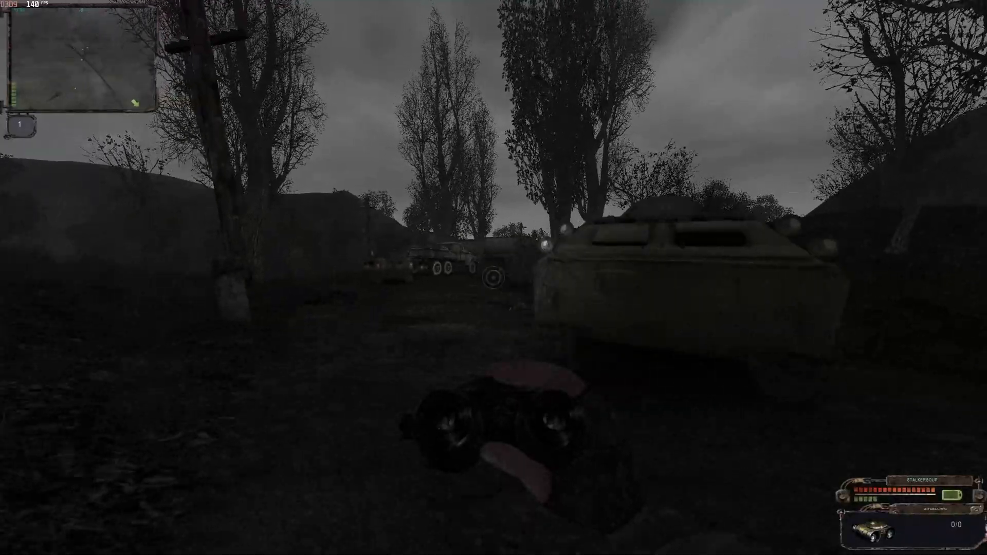